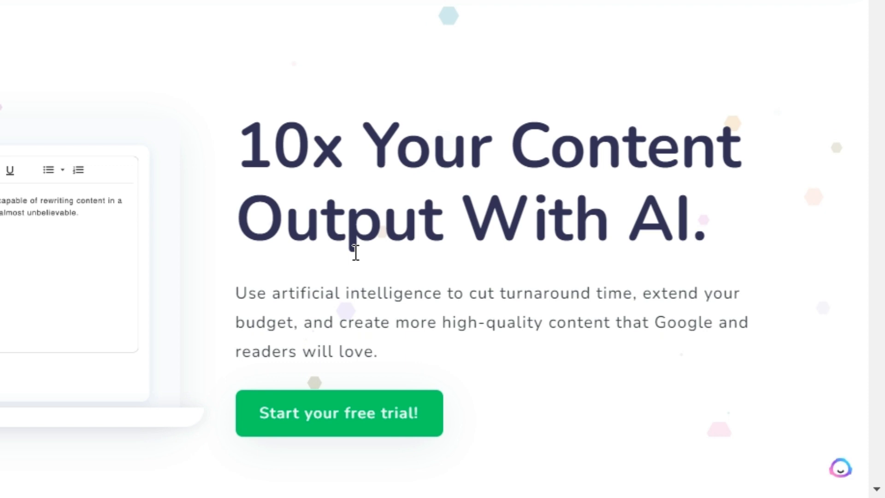
mouse_move(314, 298)
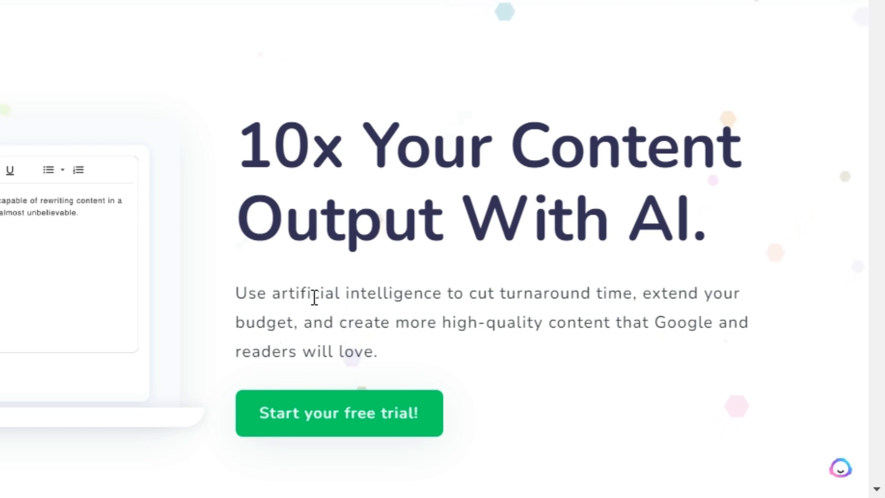
mouse_move(374, 284)
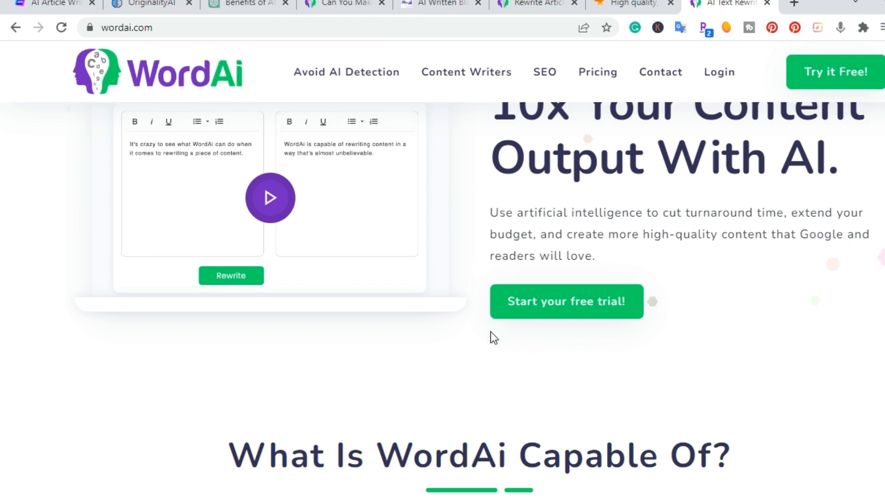
mouse_move(566, 301)
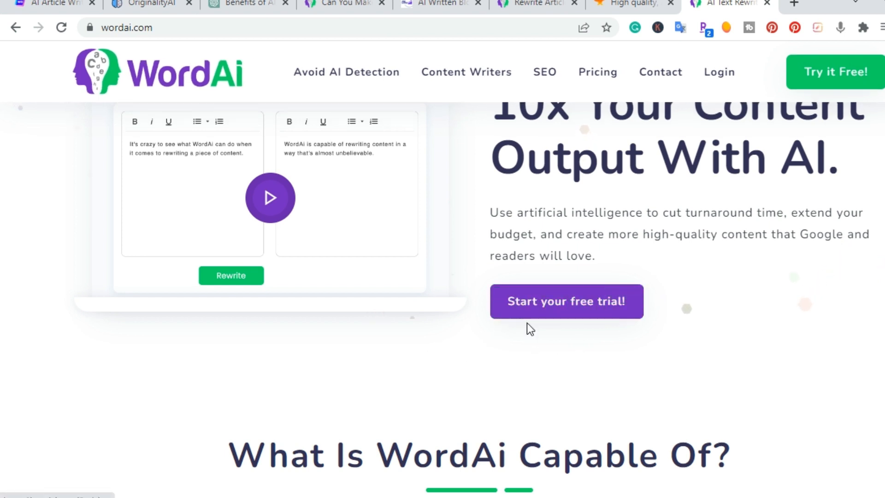
Step: Scroll the WordAi homepage to the 'Completely Restructure Sentences' example
scroll("down", 3)
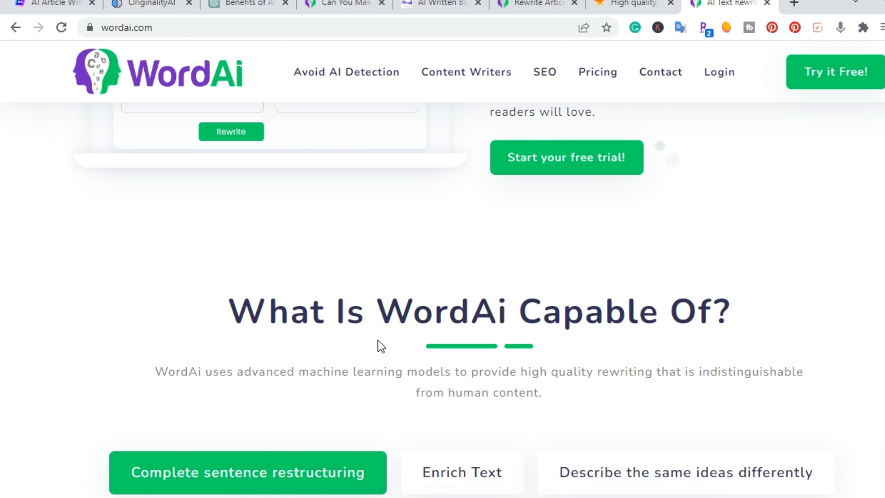
scroll("down", 3)
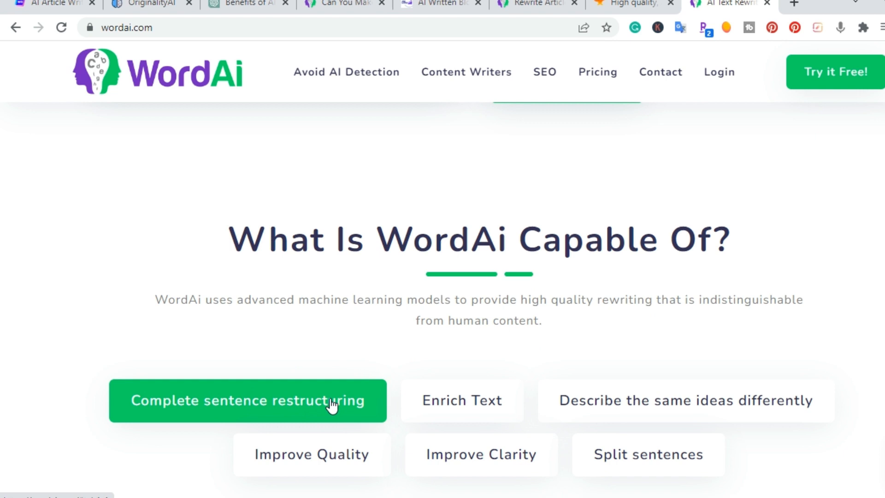
mouse_move(724, 320)
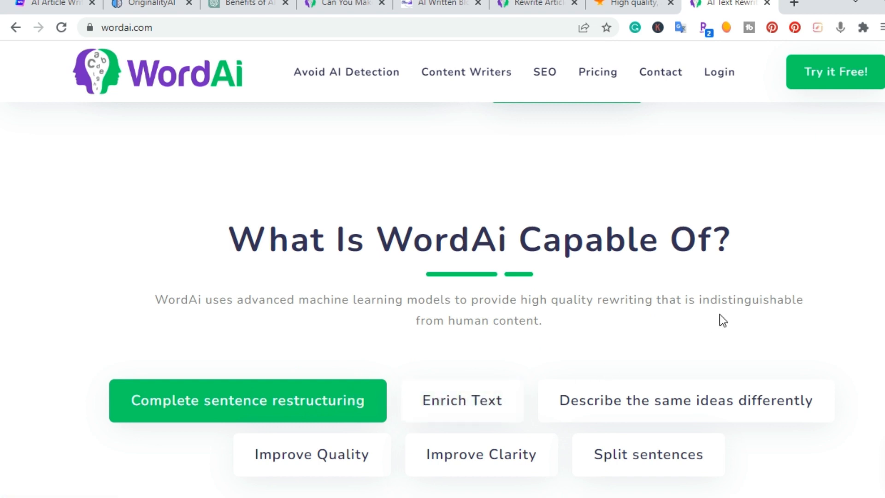
mouse_move(280, 291)
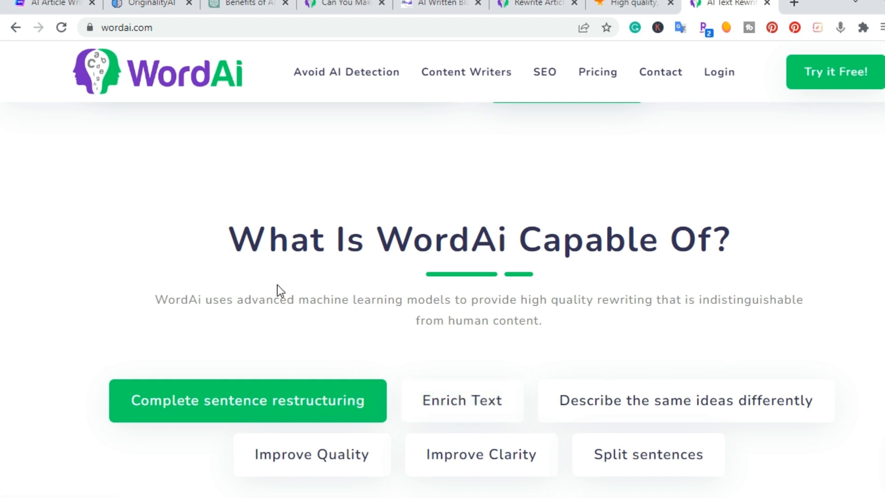
mouse_move(313, 377)
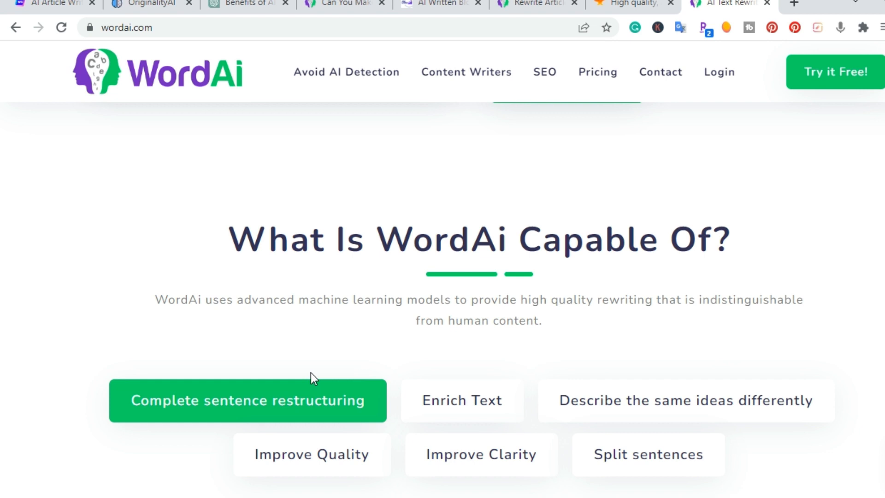
scroll("down", 3)
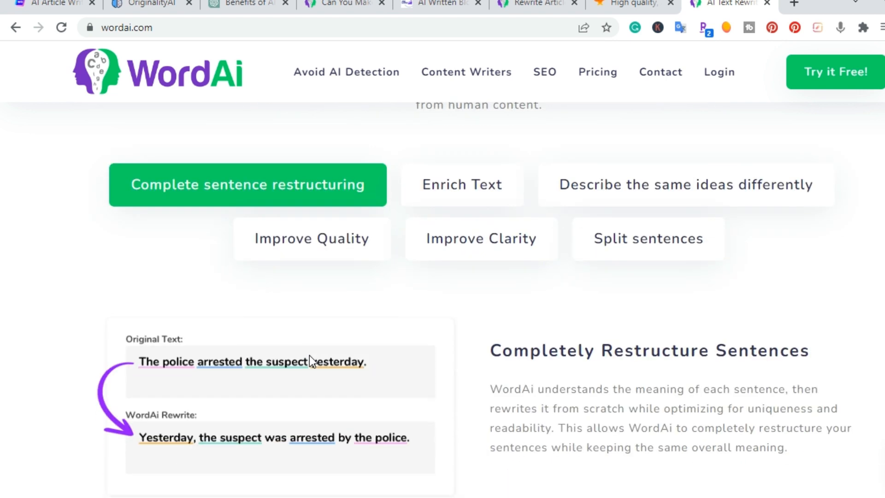
scroll("down", 3)
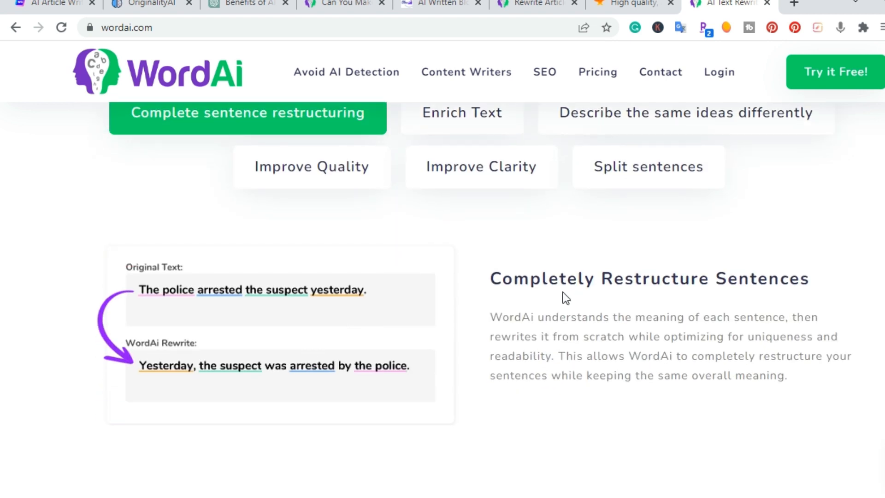
scroll("down", 3)
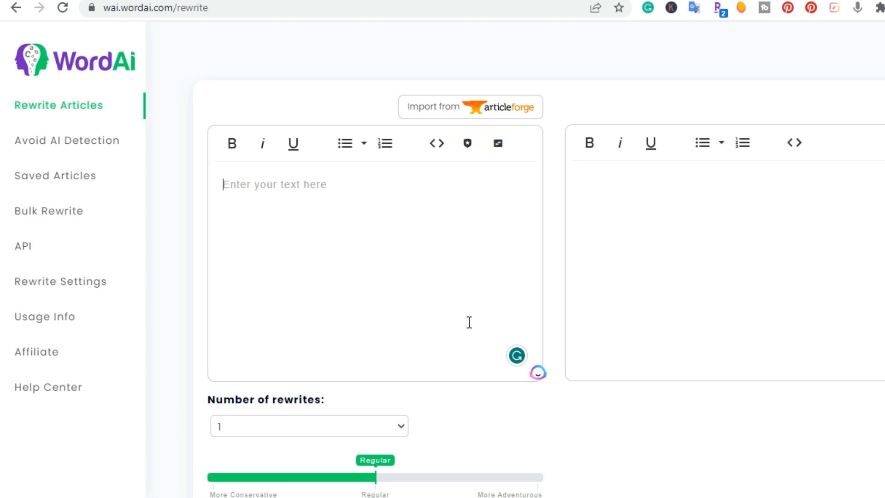
mouse_move(94, 136)
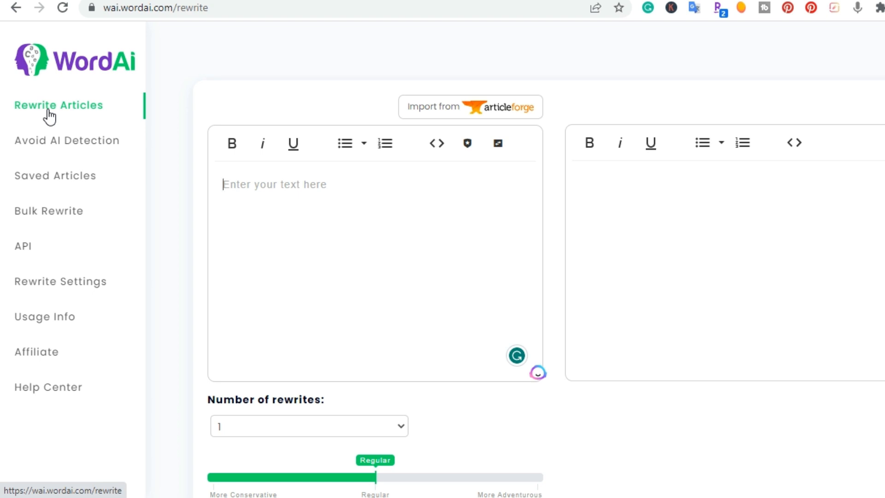
mouse_move(127, 229)
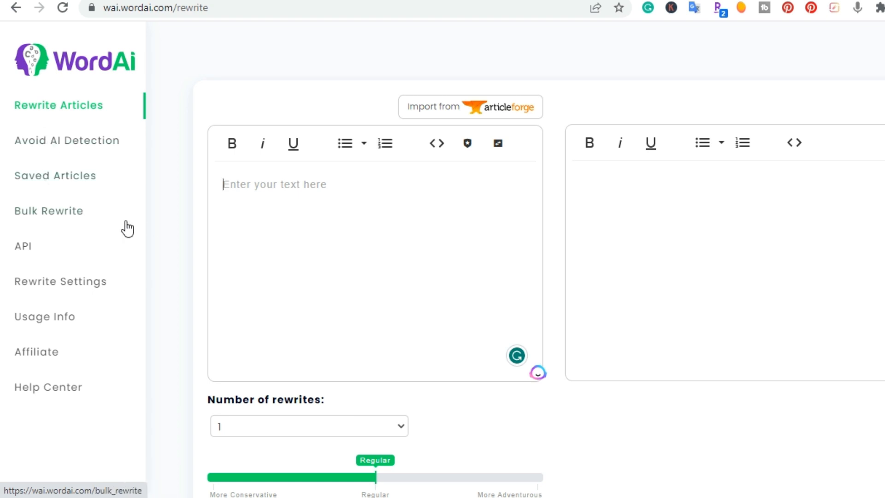
mouse_move(190, 209)
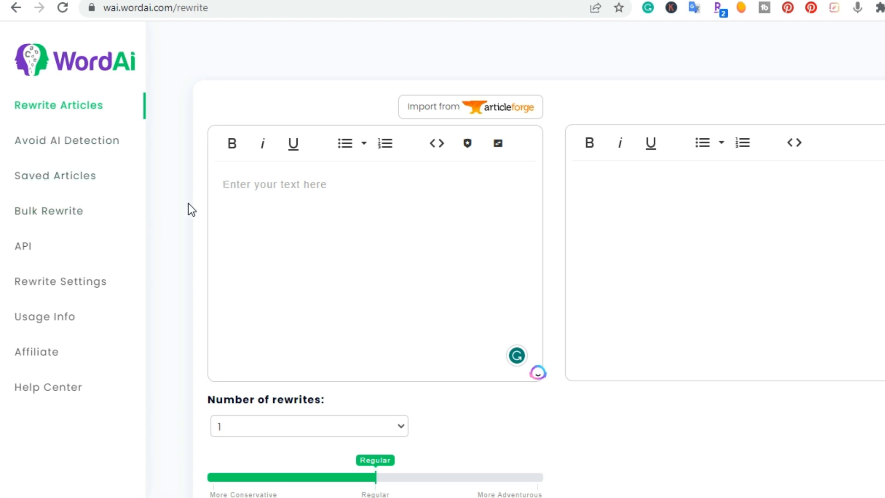
mouse_move(194, 220)
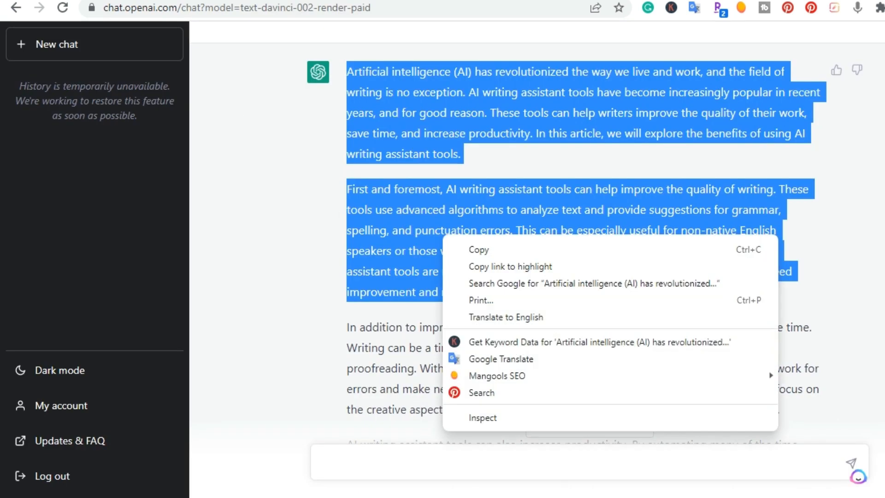
Step: Copy the first two paragraphs of ChatGPT's AI writing assistant article
left_click(282, 284)
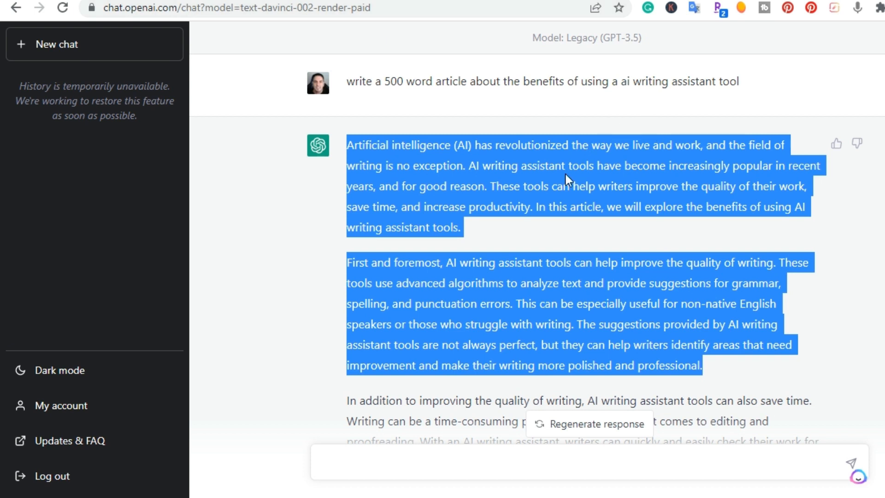
mouse_move(565, 223)
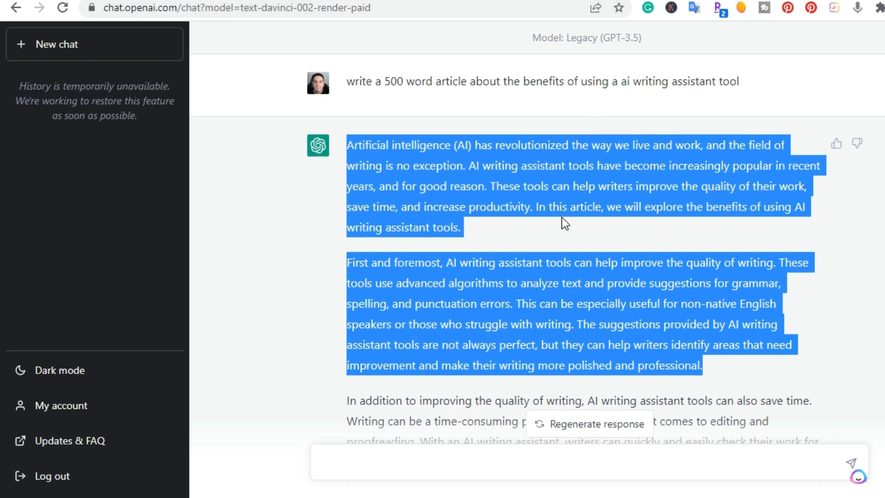
mouse_move(574, 302)
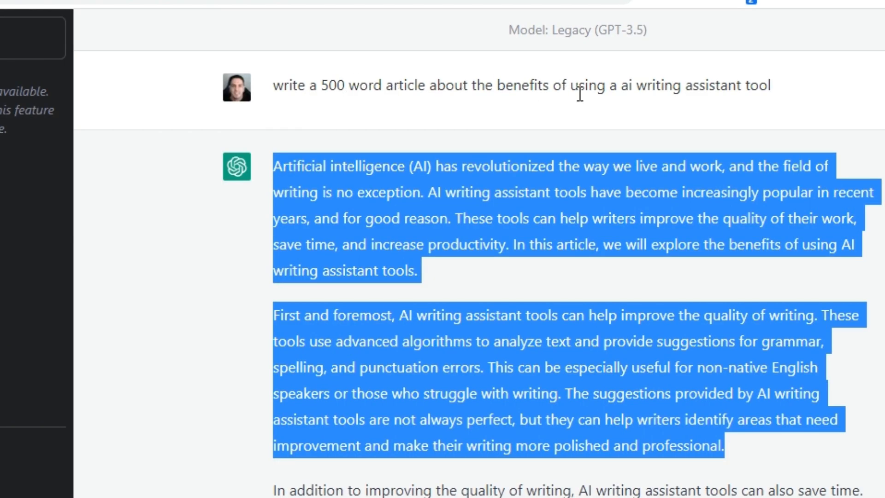
mouse_move(778, 244)
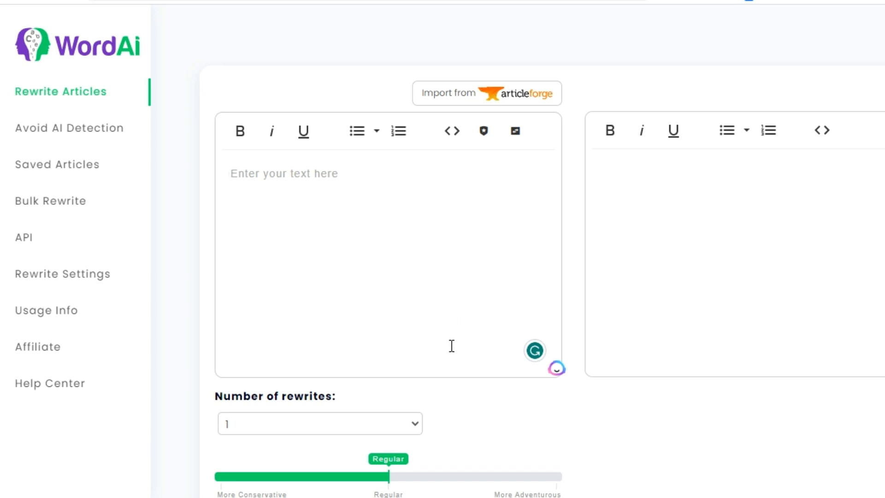
Step: Paste the two copied ChatGPT paragraphs into WordAi's input editor
right_click(451, 346)
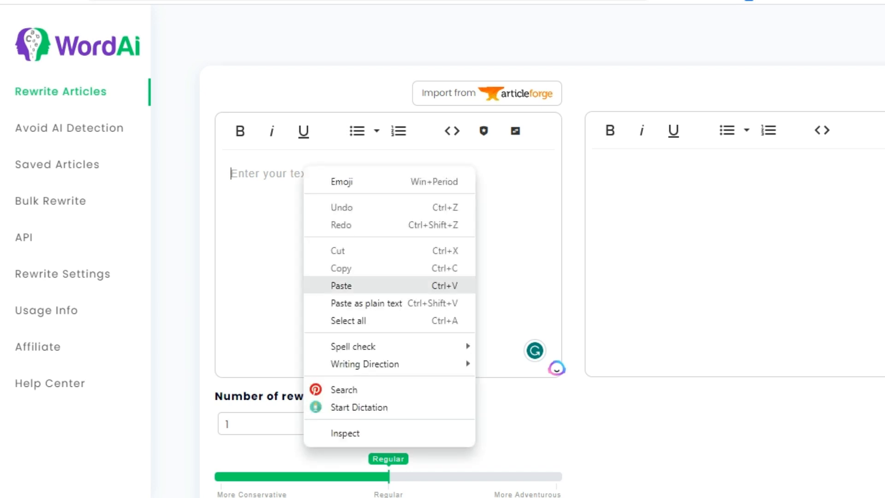
left_click(341, 285)
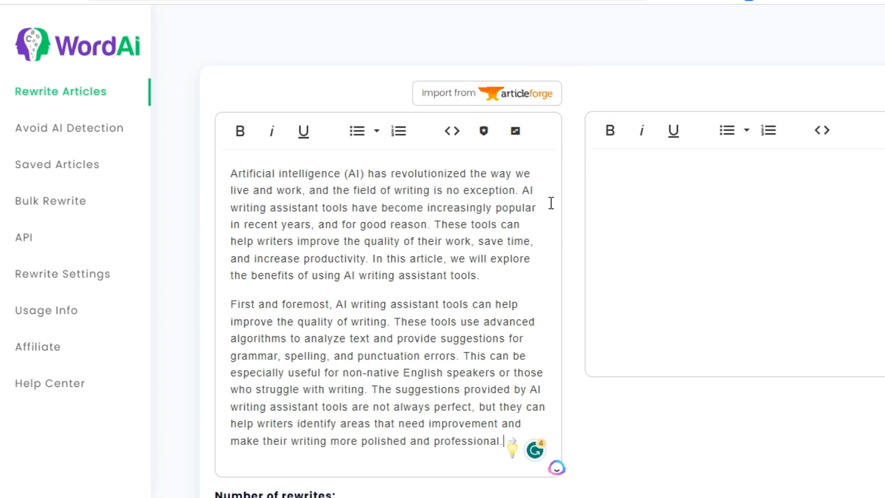
scroll("down", 3)
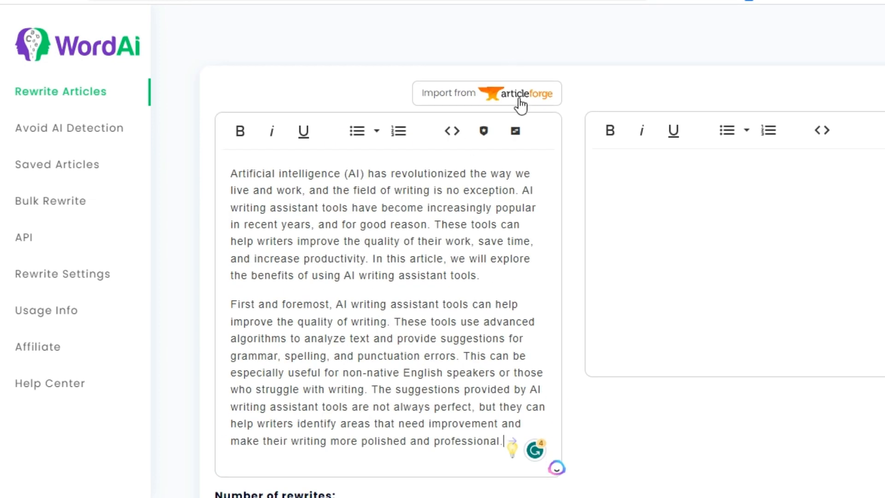
mouse_move(433, 295)
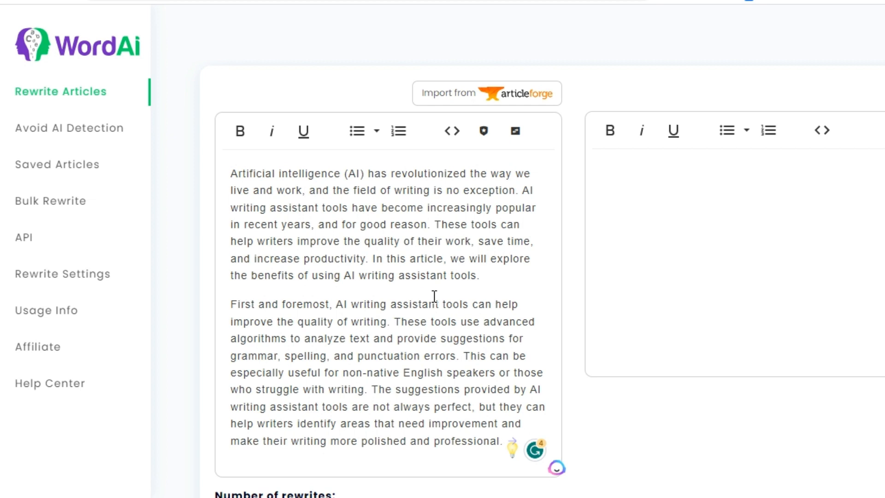
mouse_move(344, 232)
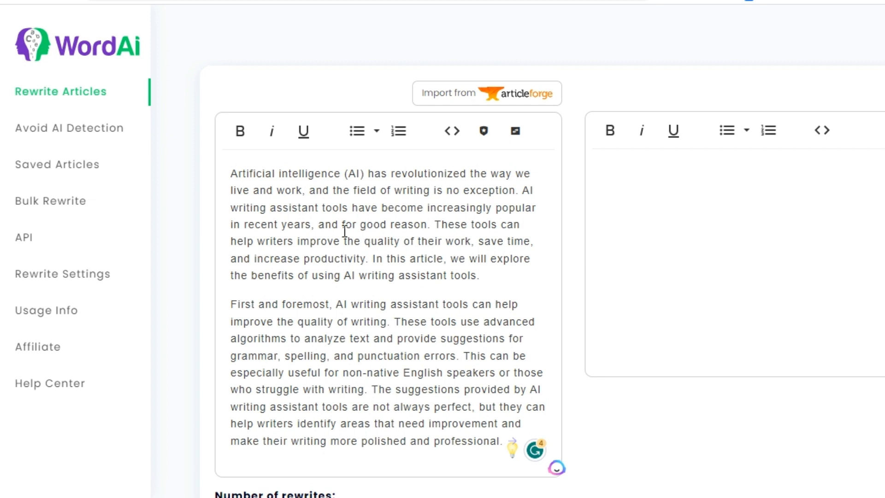
Step: Rewrite the pasted article with 1 rewrite at the Regular setting
scroll("down", 3)
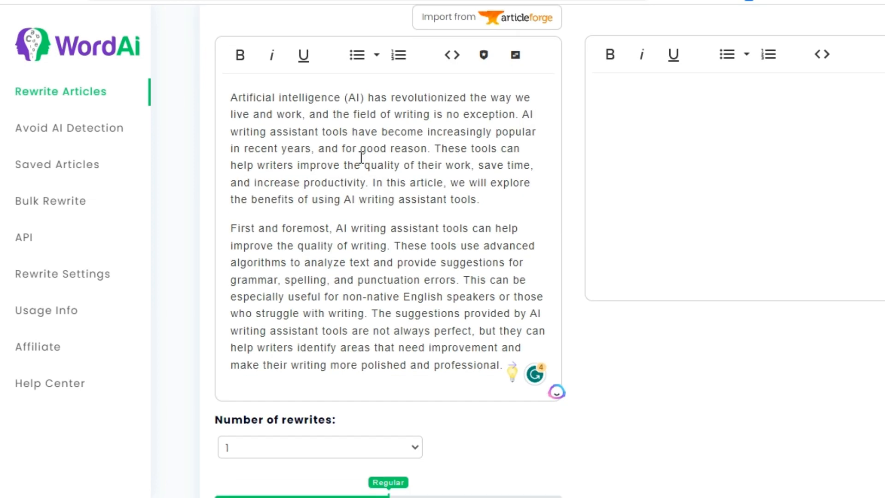
scroll("down", 3)
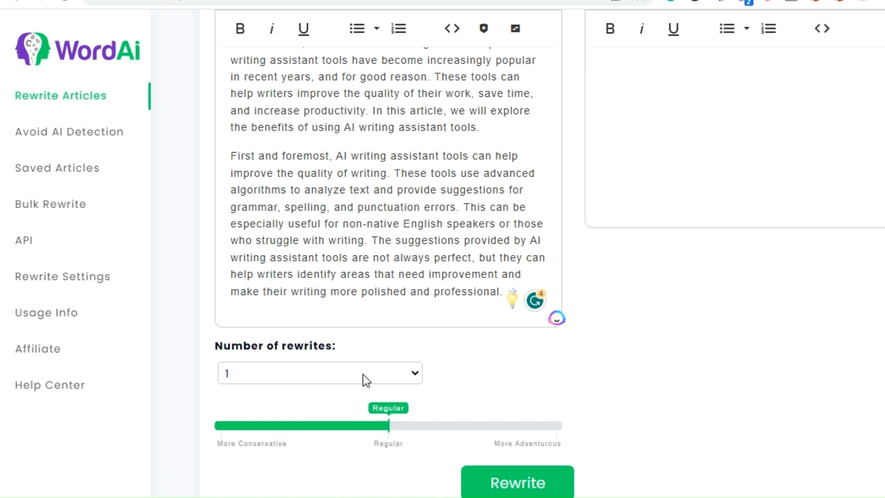
mouse_move(575, 386)
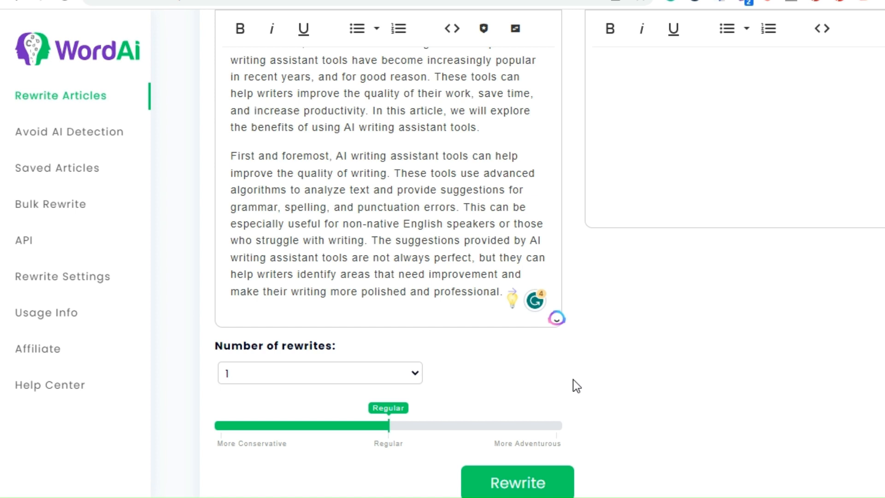
scroll("down", 3)
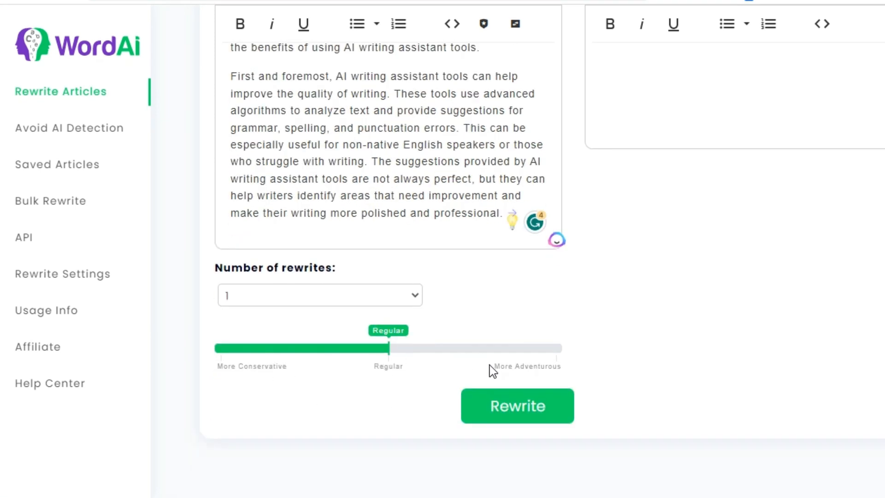
mouse_move(551, 293)
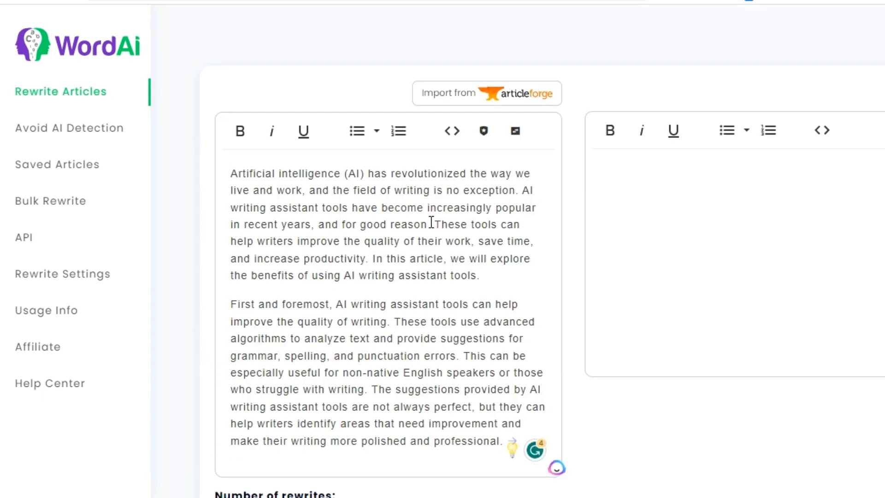
scroll("down", 3)
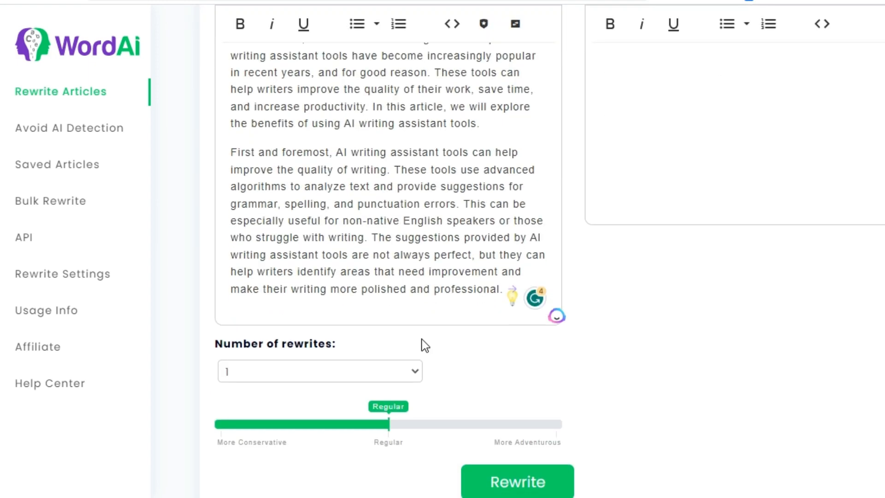
left_click(515, 481)
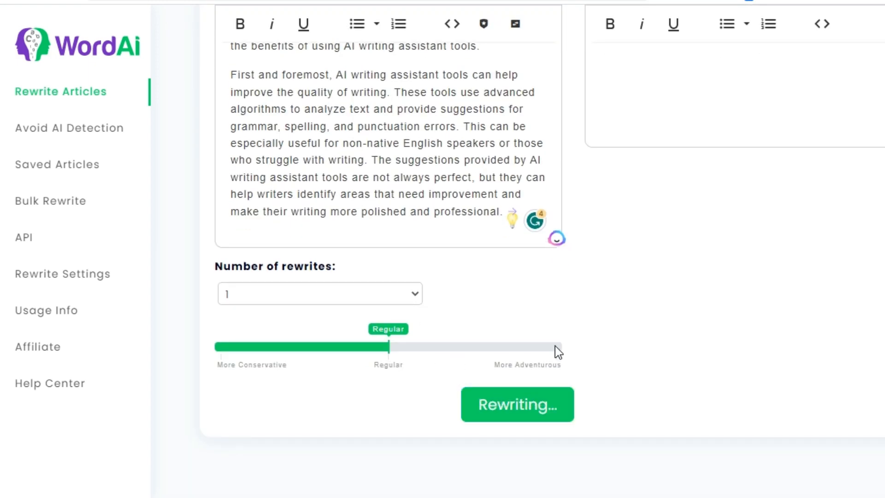
Step: Review the rewritten output and its 83% Uniqueness Score with highlighted matches
left_click(515, 404)
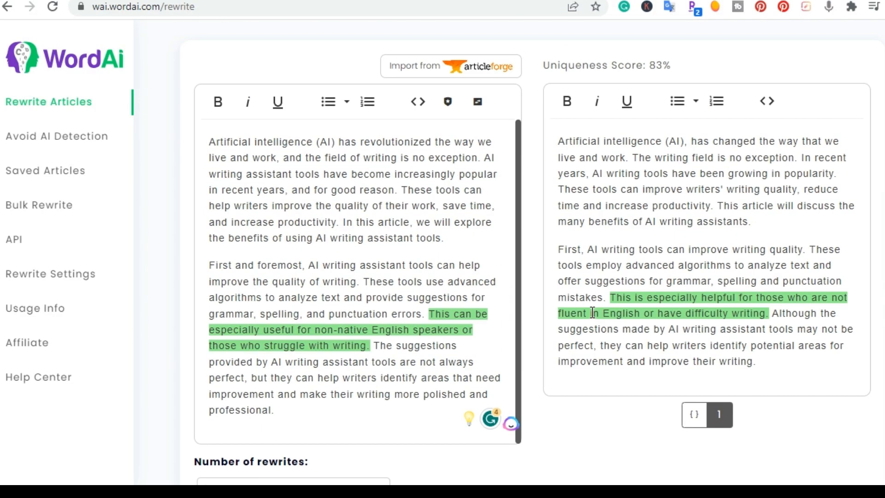
scroll("down", 3)
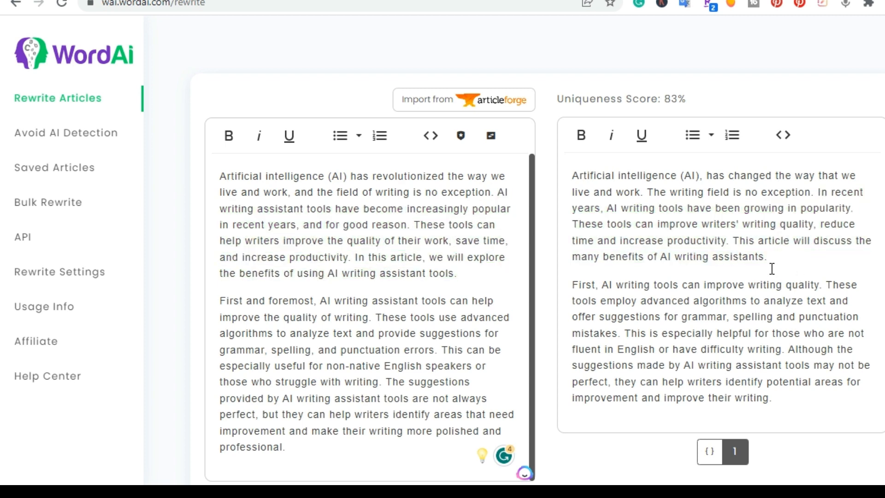
mouse_move(709, 274)
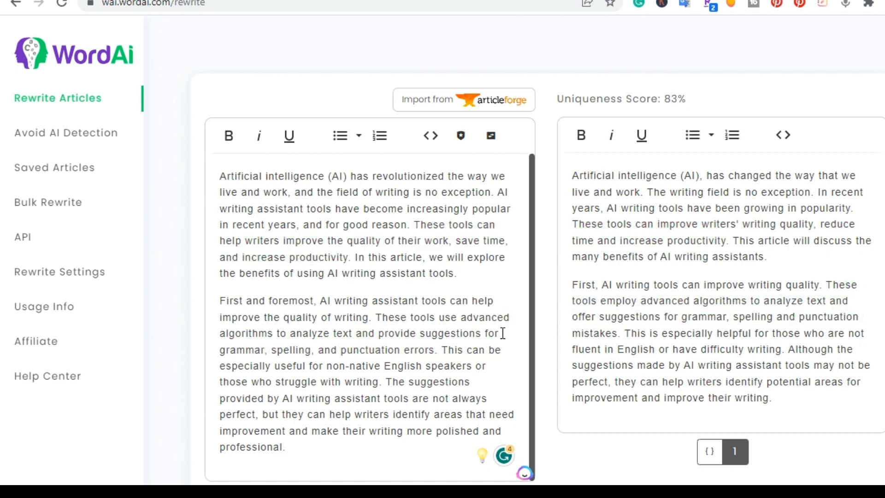
scroll("down", 3)
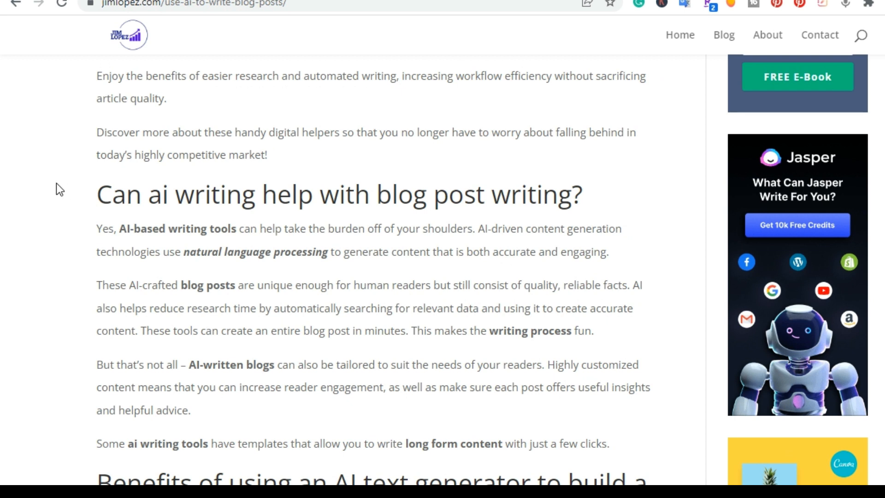
mouse_move(622, 452)
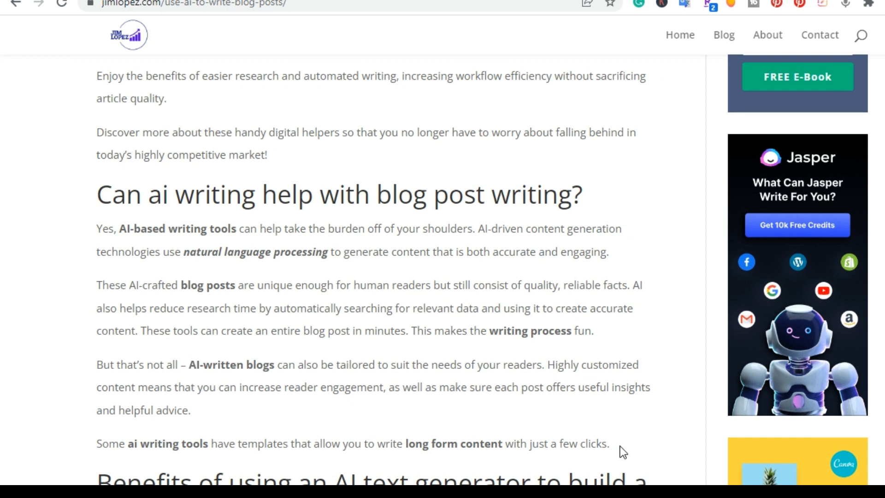
Step: Rewrite the blog's 'Can ai writing help with blog post writing?' section in WordAi
left_click_drag(101, 229, 609, 443)
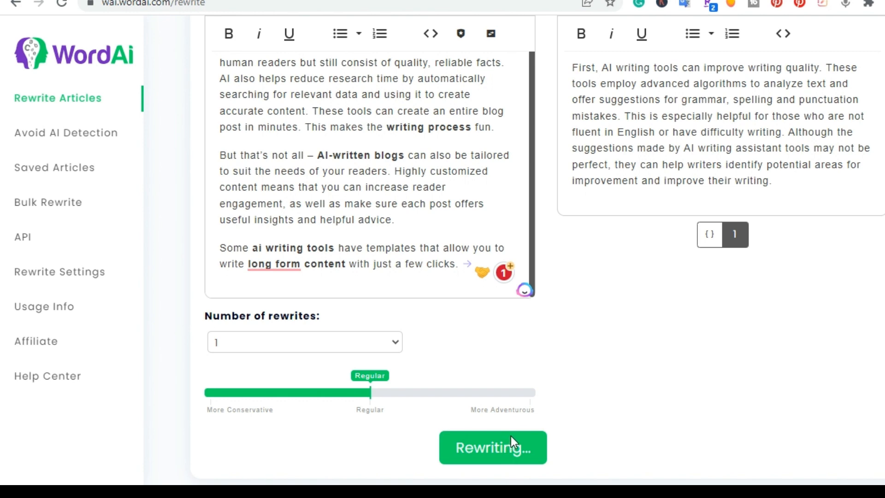
left_click(492, 447)
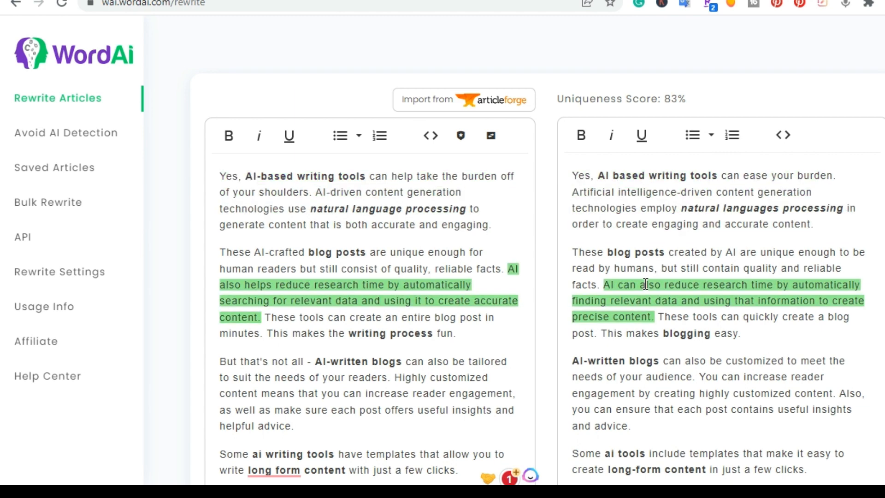
scroll("down", 3)
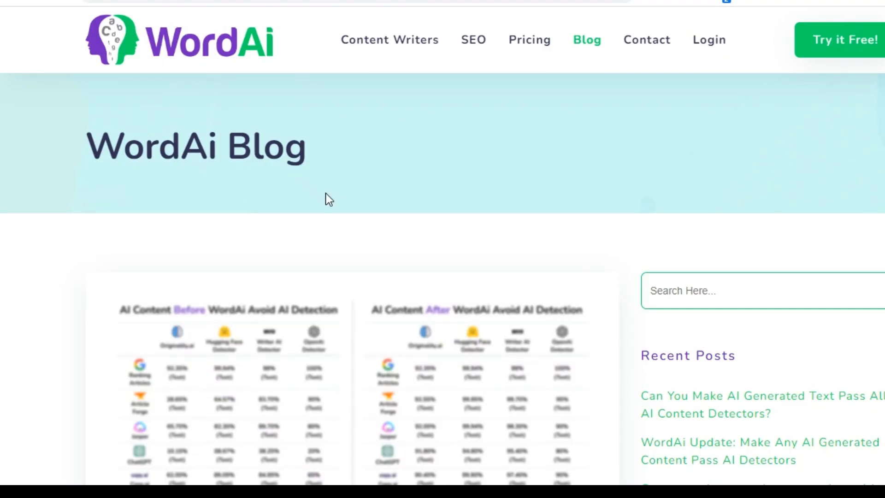
mouse_move(293, 222)
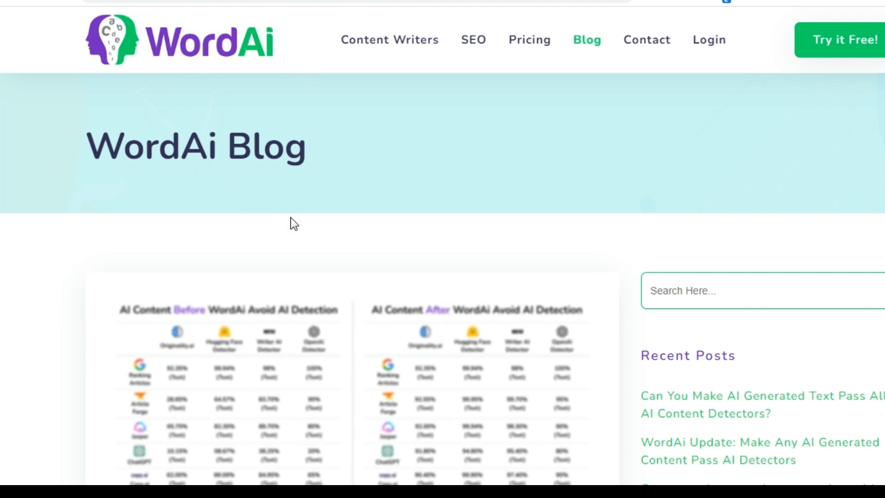
Step: Scroll the WordAi Blog to the post on passing all AI content detectors
scroll("down", 3)
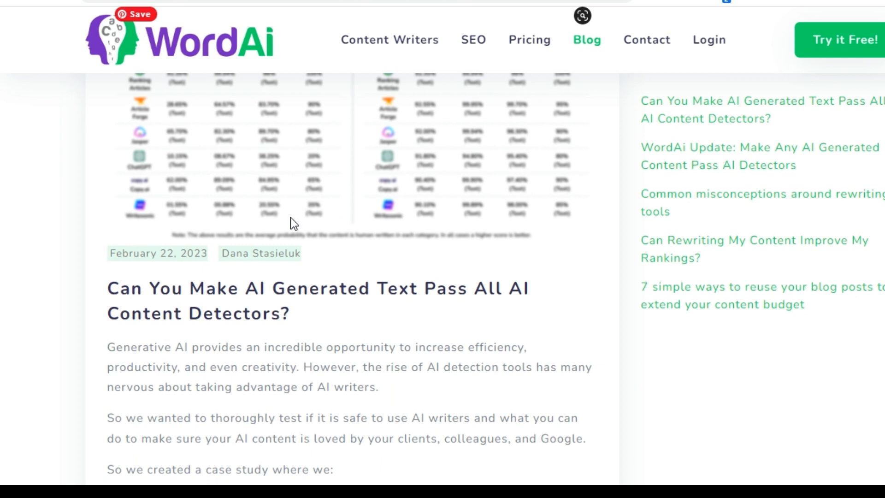
scroll("down", 3)
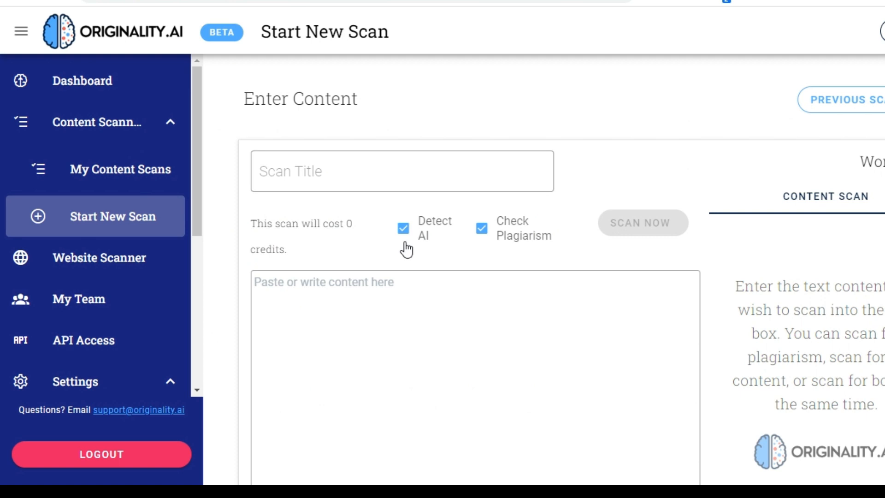
mouse_move(429, 248)
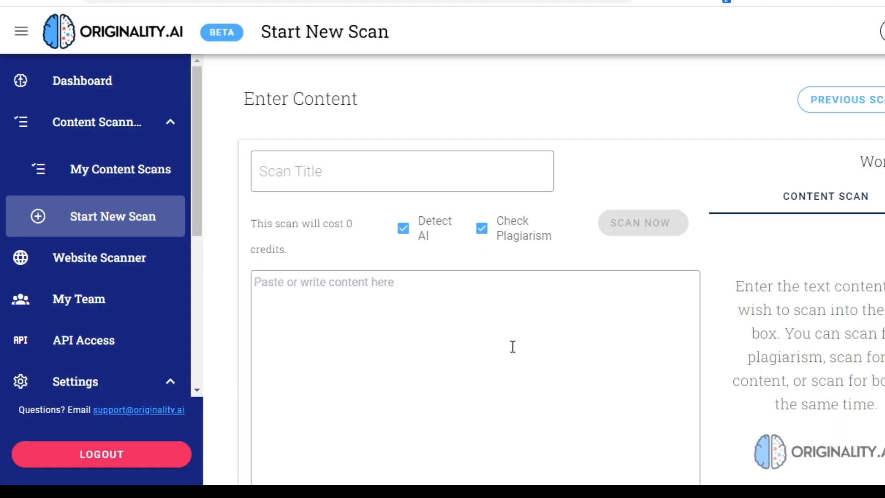
mouse_move(812, 188)
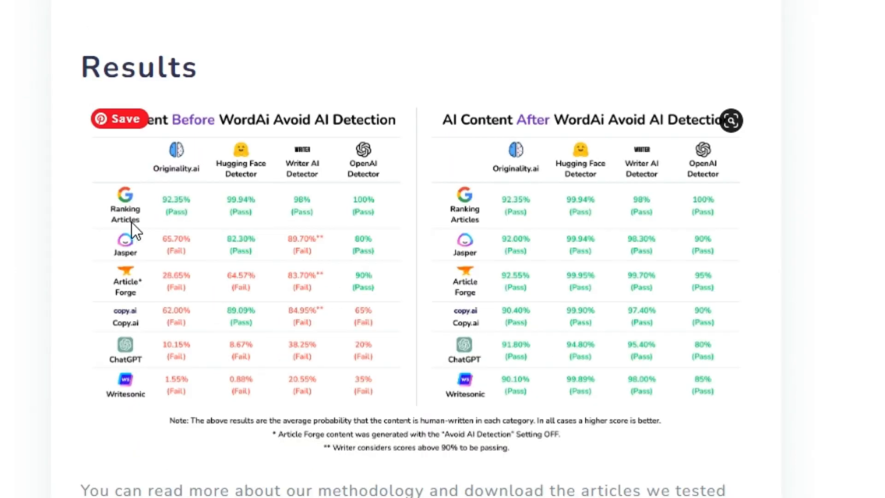
mouse_move(153, 258)
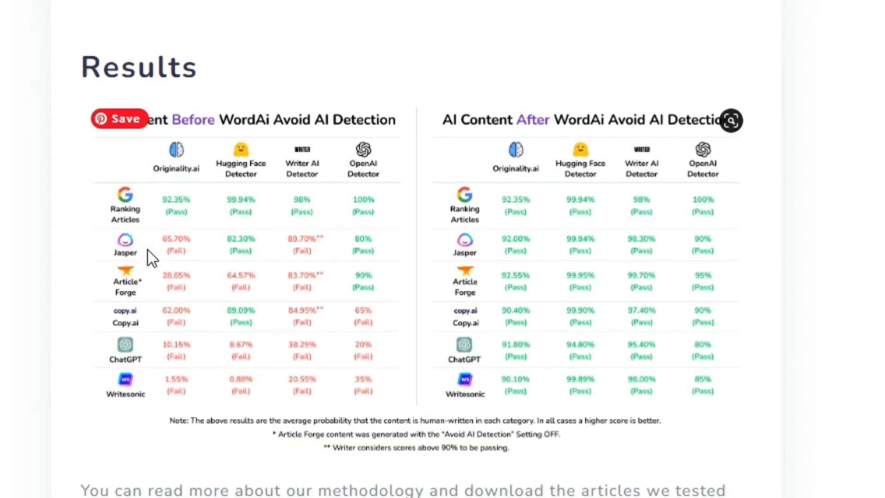
mouse_move(115, 313)
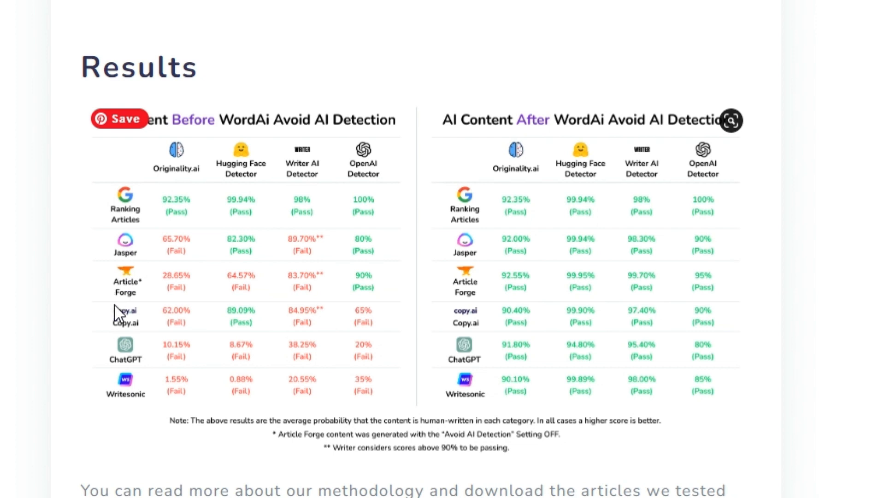
mouse_move(142, 366)
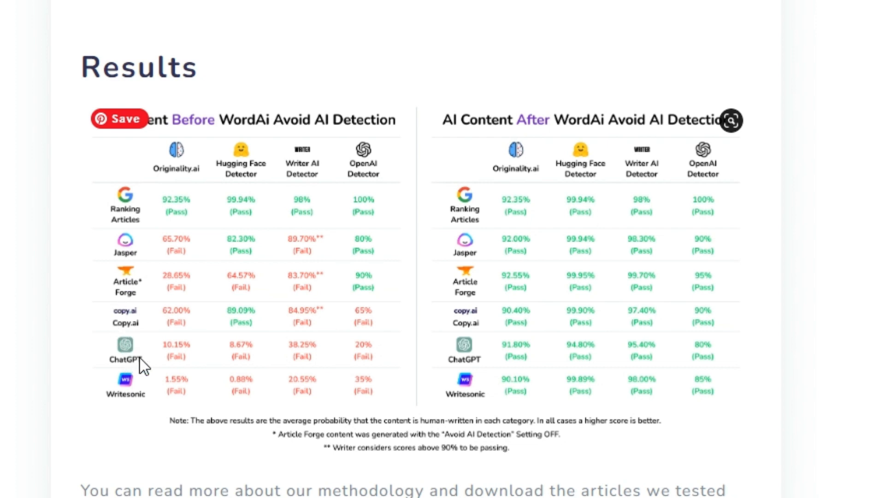
mouse_move(187, 324)
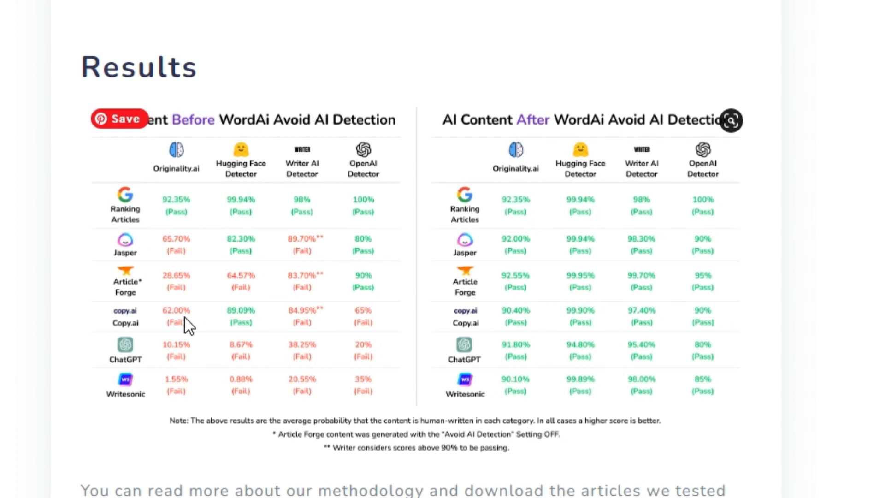
mouse_move(210, 379)
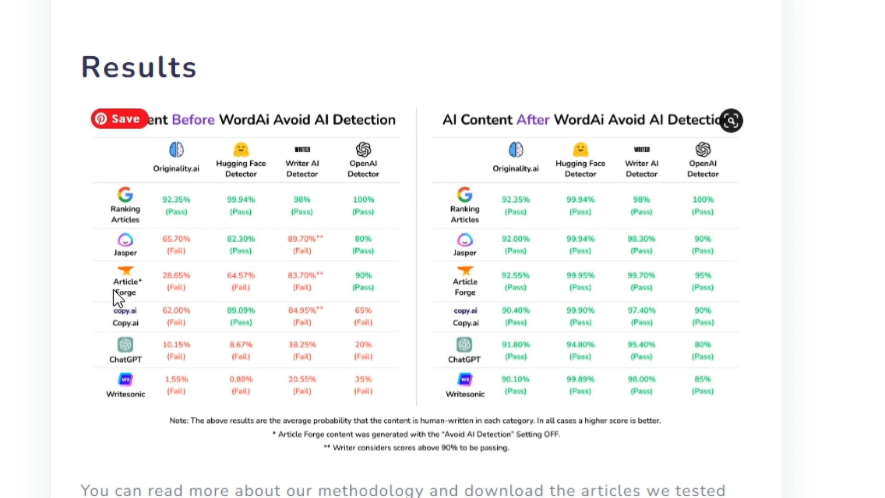
mouse_move(412, 299)
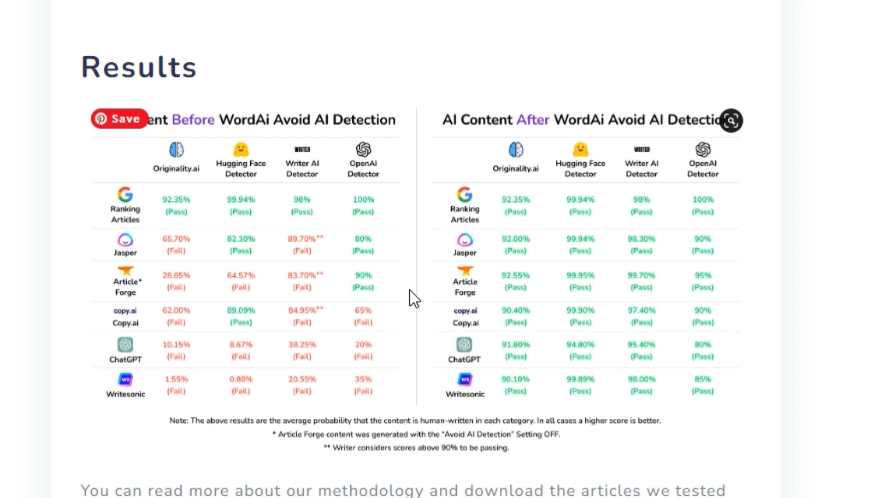
mouse_move(519, 390)
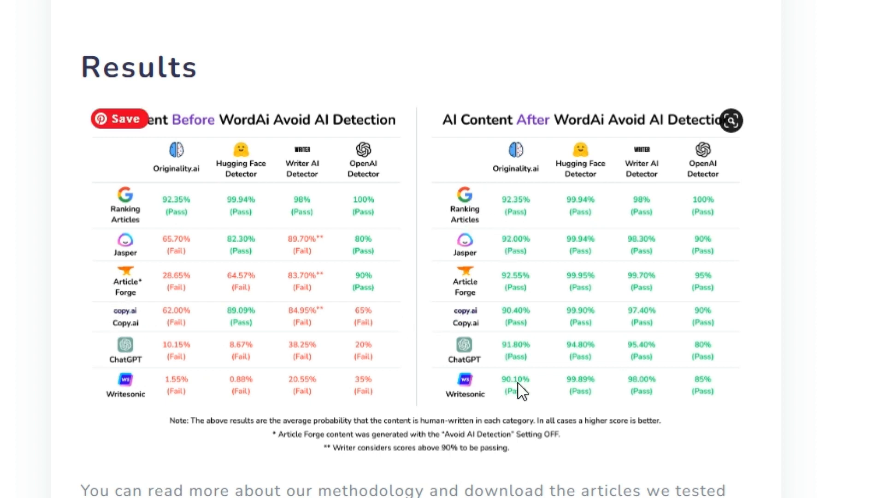
Step: Review the before/after detection Results table, then return to the rewrite page
scroll("down", 3)
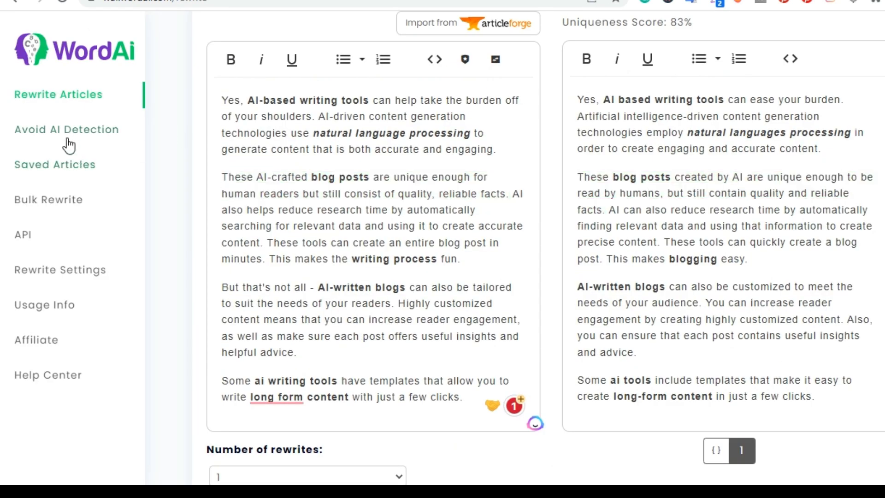
Step: Return to ChatGPT and select the full AI writing assistant article text
left_click(66, 129)
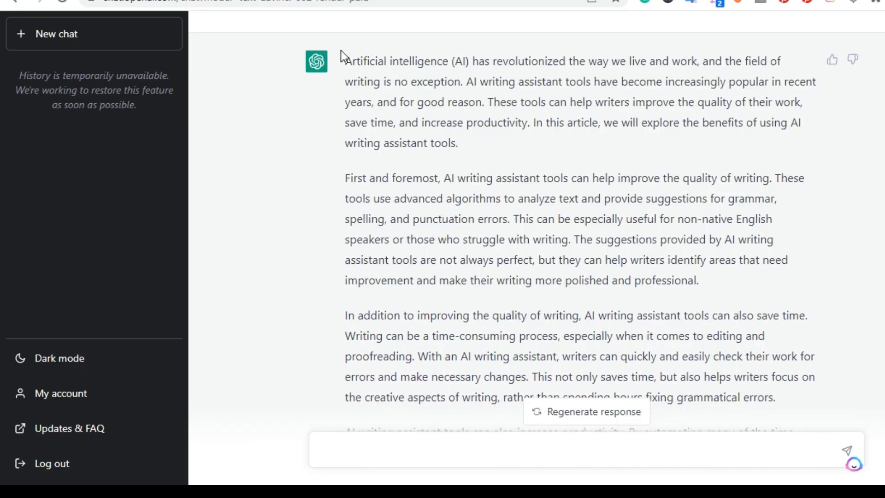
left_click_drag(341, 61, 792, 397)
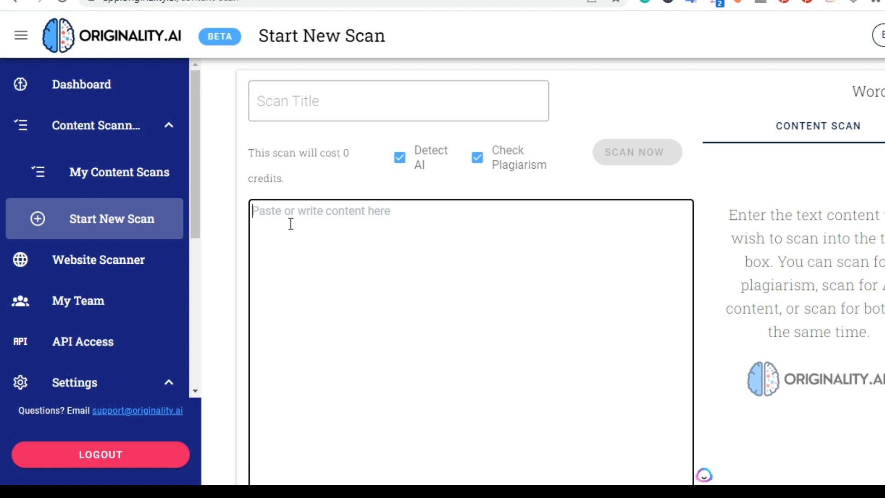
Step: Paste the ChatGPT article into Originality.ai and run the AI and plagiarism scan
right_click(290, 223)
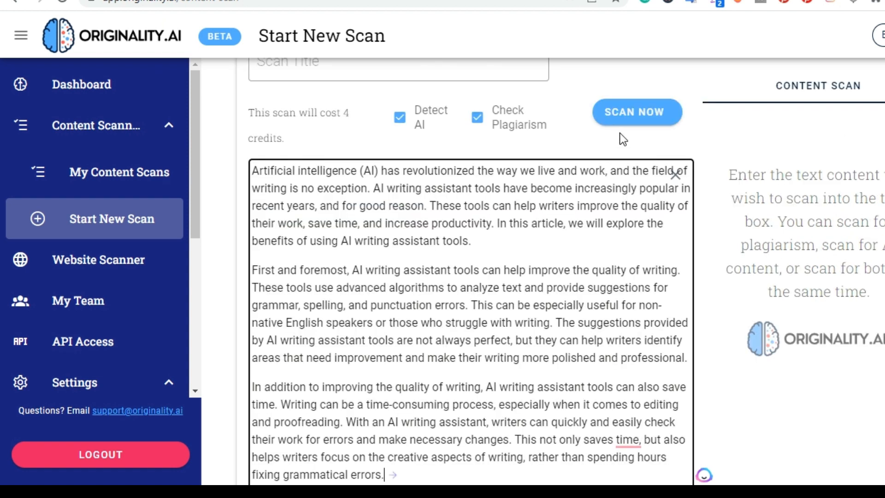
left_click(636, 112)
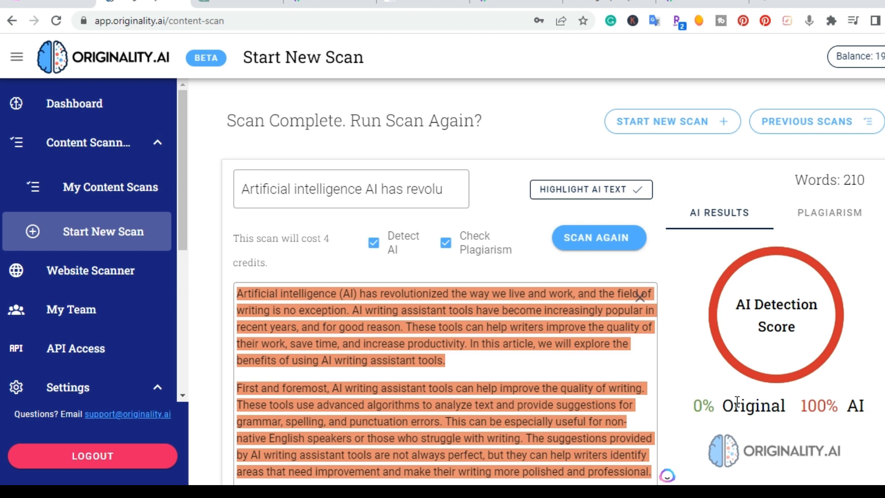
mouse_move(786, 331)
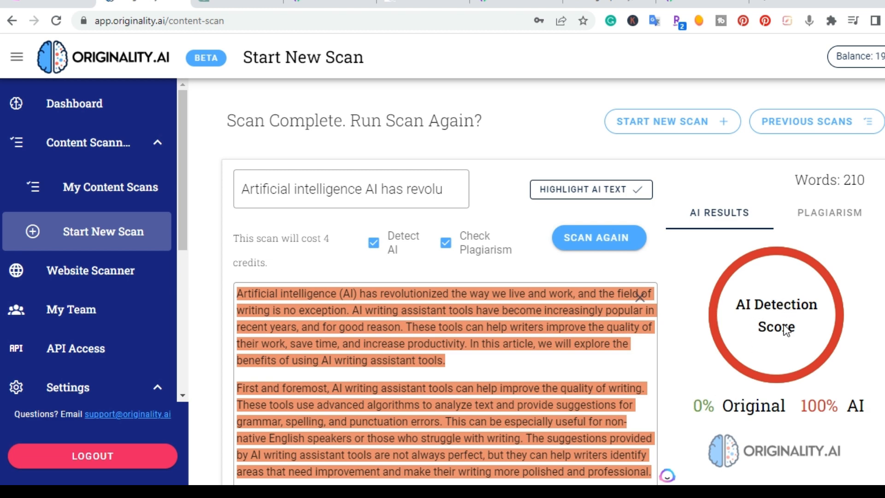
scroll("down", 3)
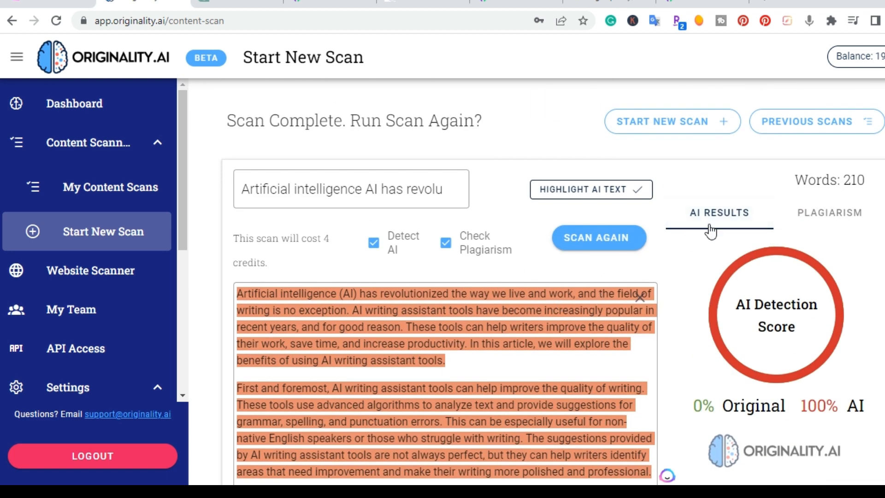
Step: Check the 0% plagiarism results, then return to the 100% AI detection results
left_click(829, 212)
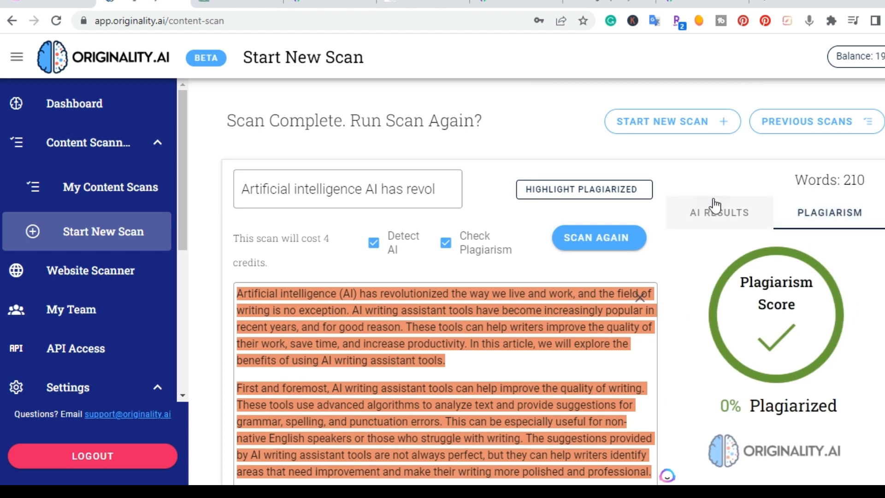
left_click(719, 213)
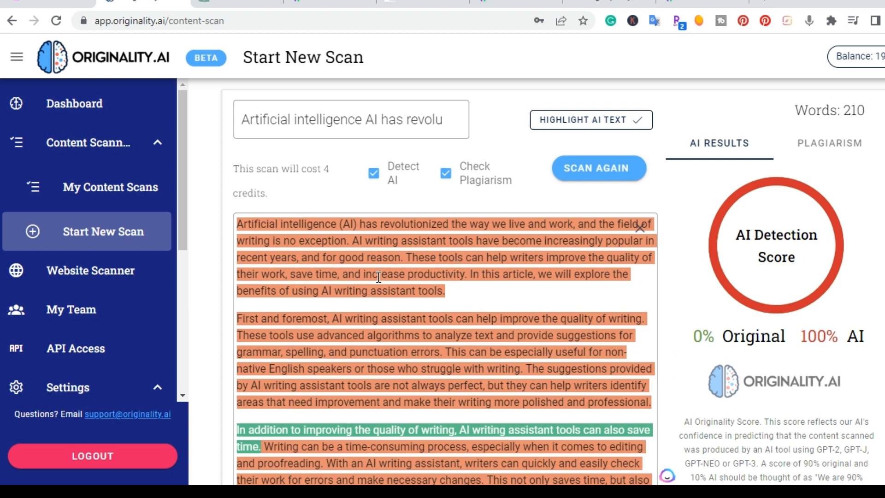
scroll("down", 3)
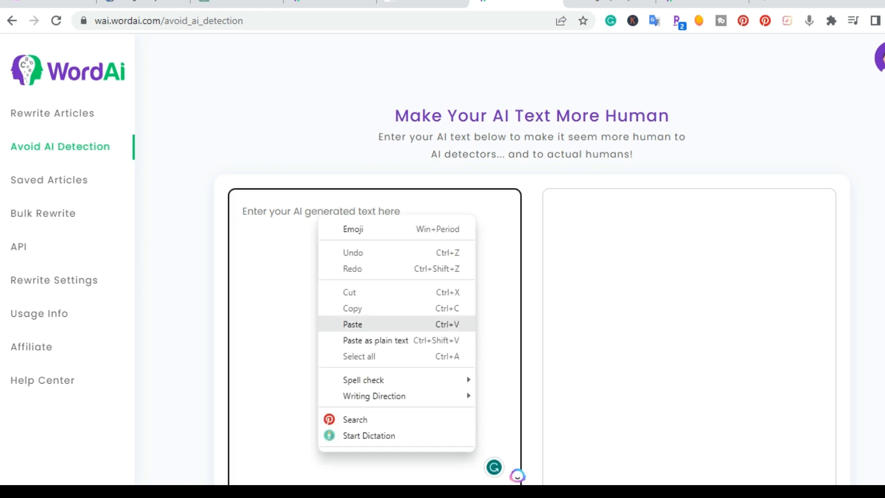
Step: Paste the ChatGPT article into WordAi and run Avoid AI Detection to humanize it
left_click(352, 324)
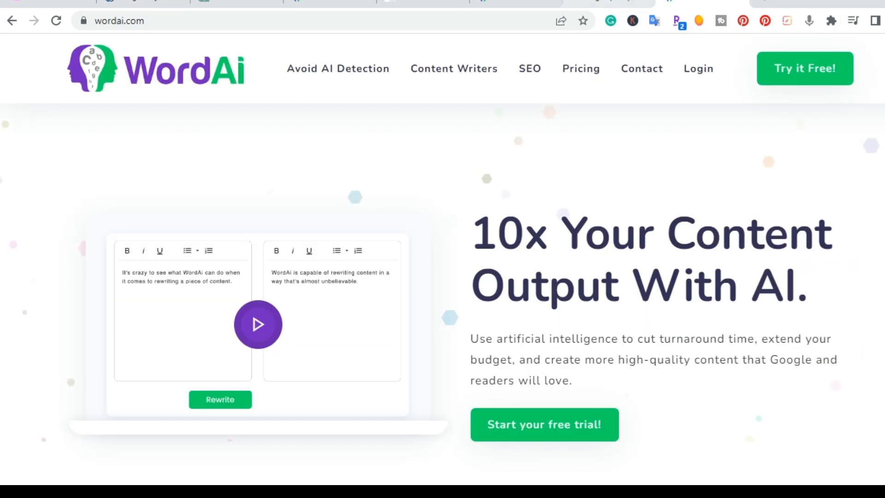
left_click(338, 68)
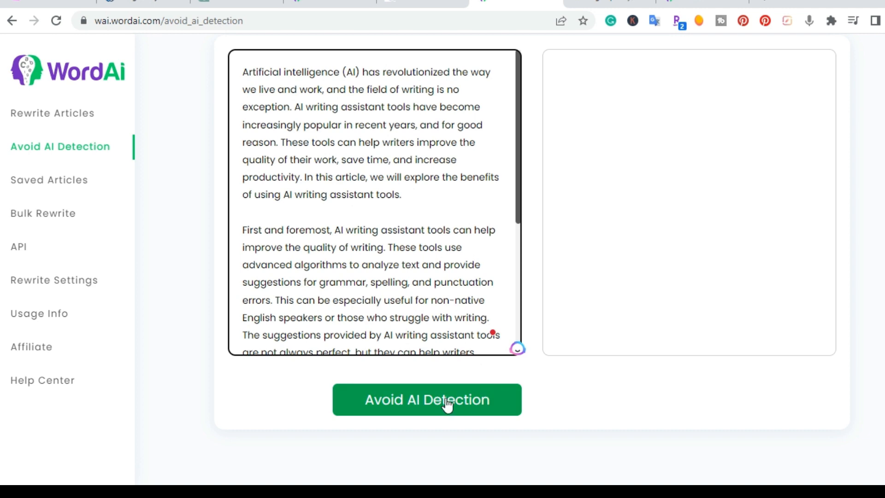
left_click(426, 400)
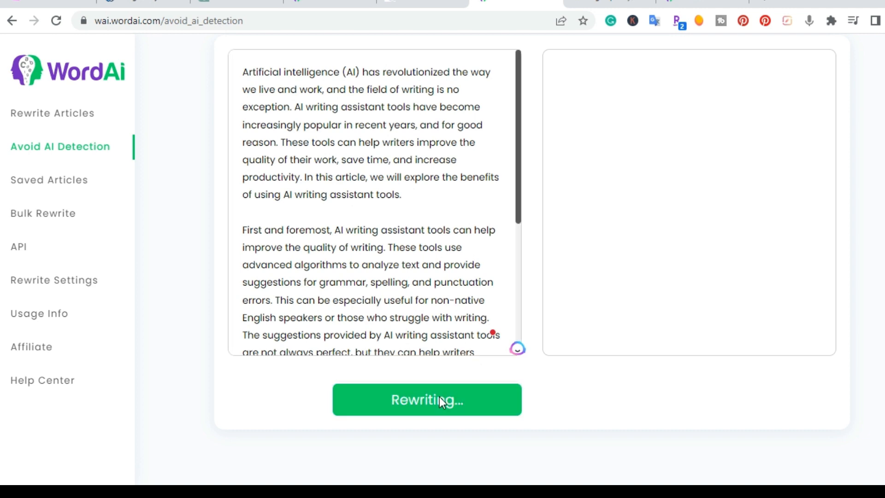
left_click(426, 399)
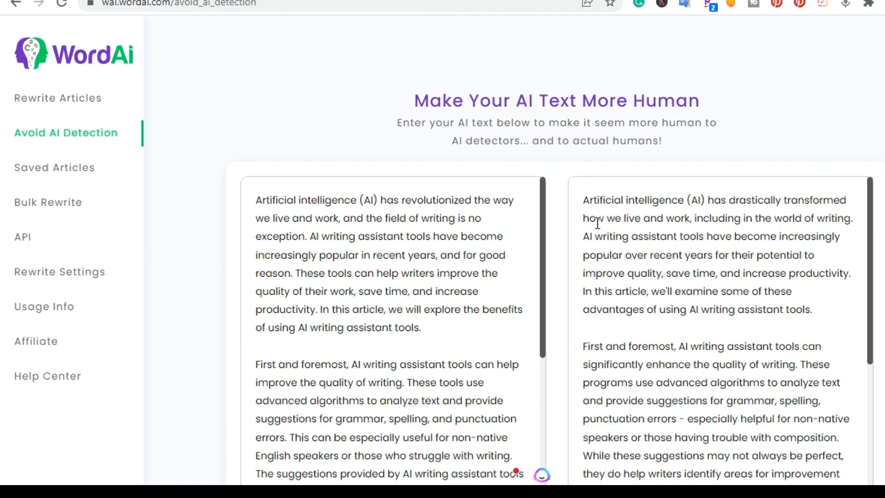
mouse_move(641, 288)
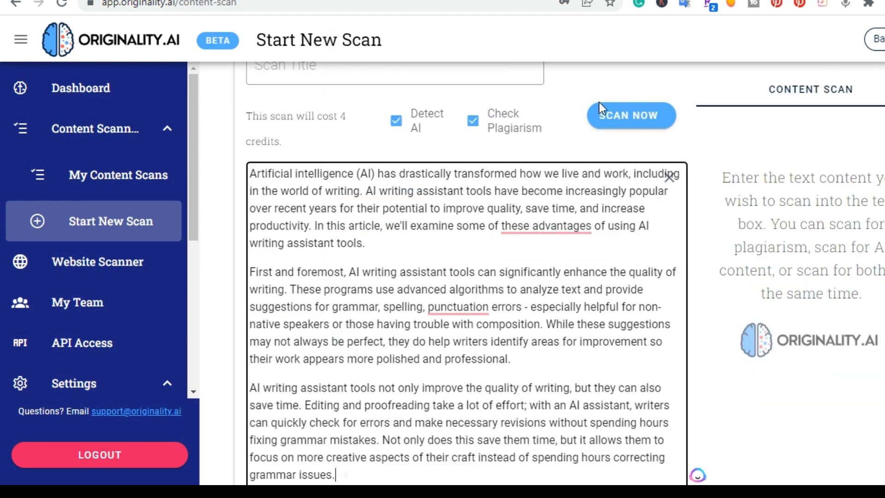
Step: Scan the rewritten article in Originality.ai and review the 98% original, 2% AI highlights
left_click(630, 115)
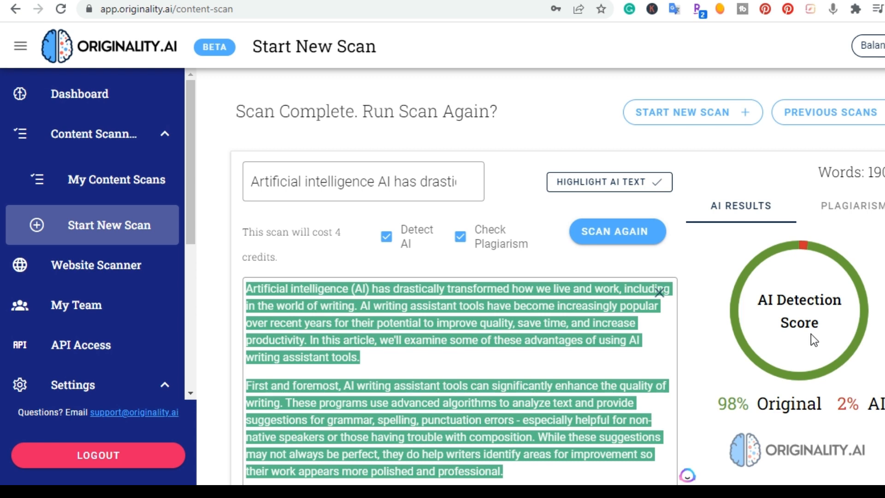
scroll("down", 3)
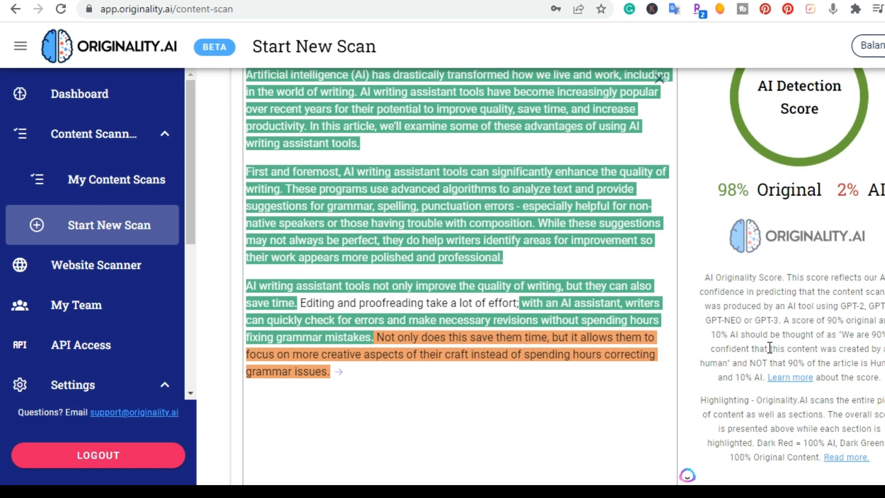
mouse_move(447, 350)
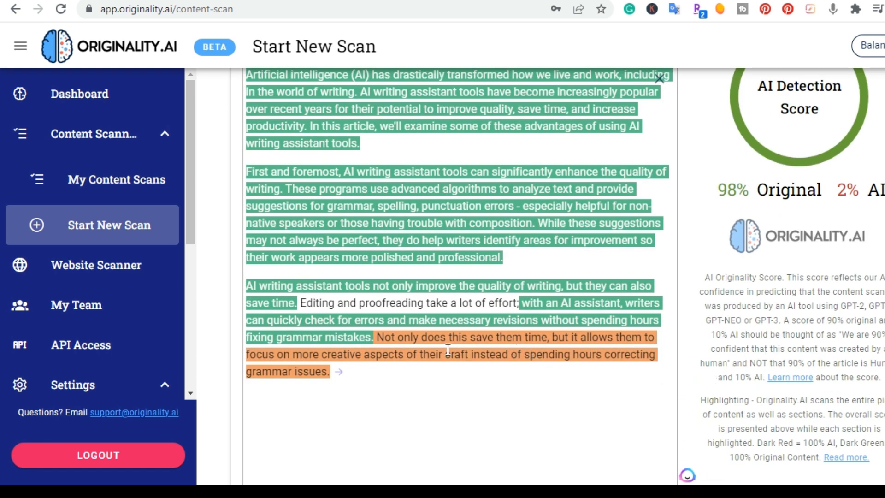
mouse_move(411, 351)
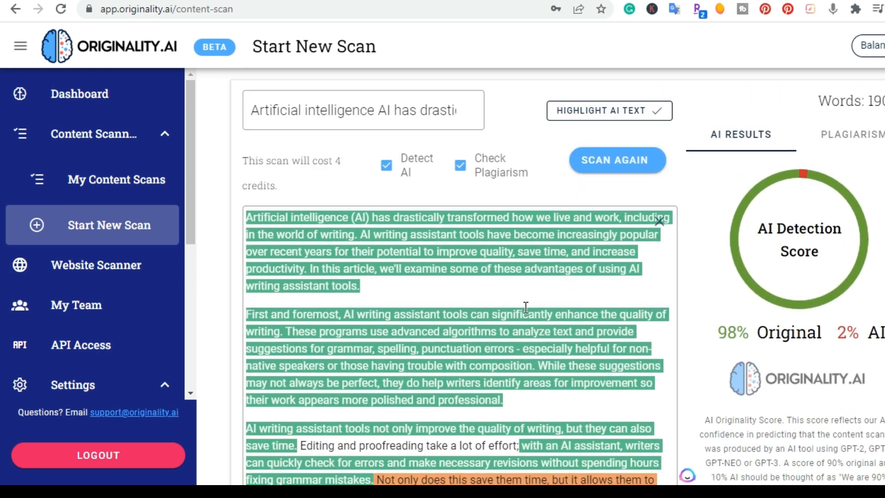
mouse_move(445, 286)
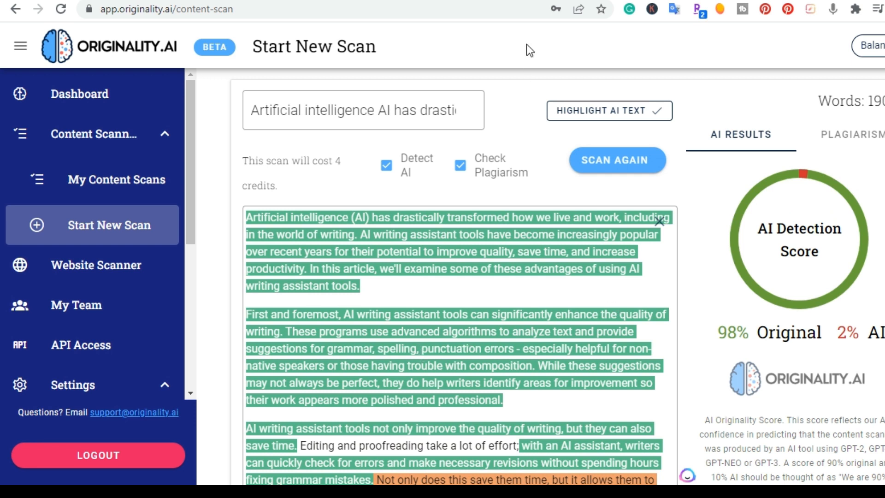
mouse_move(470, 372)
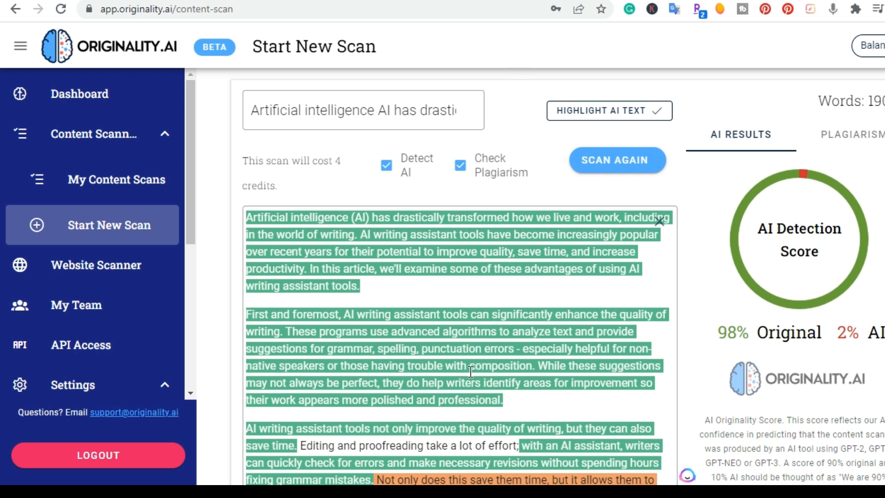
scroll("down", 3)
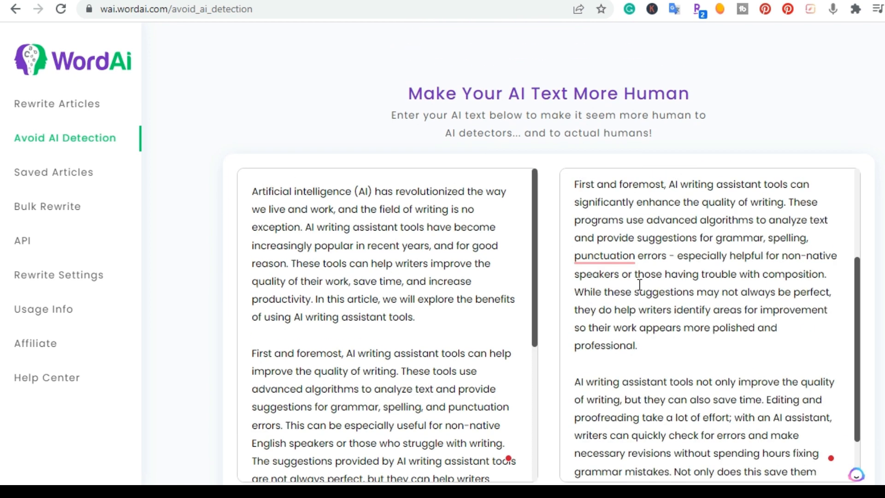
scroll("down", 3)
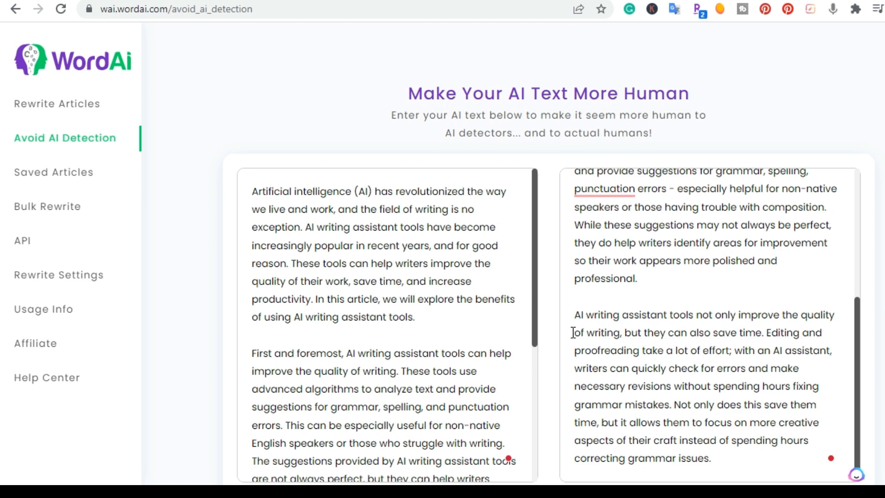
mouse_move(707, 354)
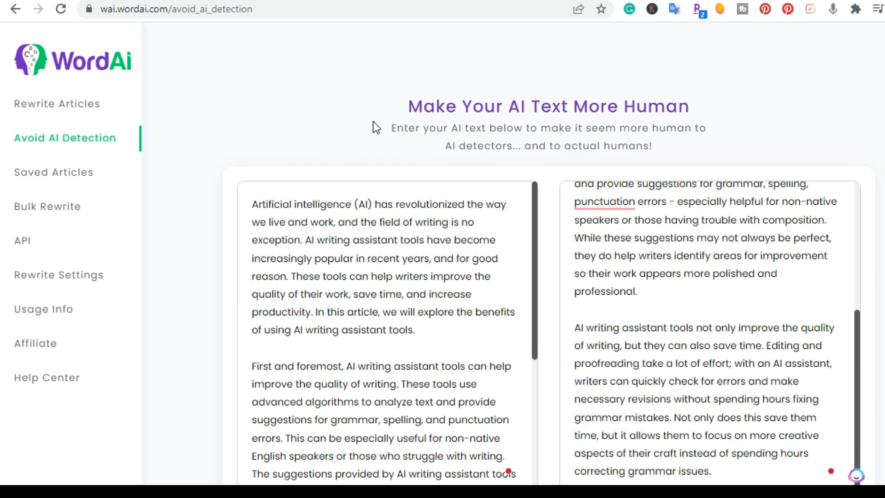
mouse_move(331, 33)
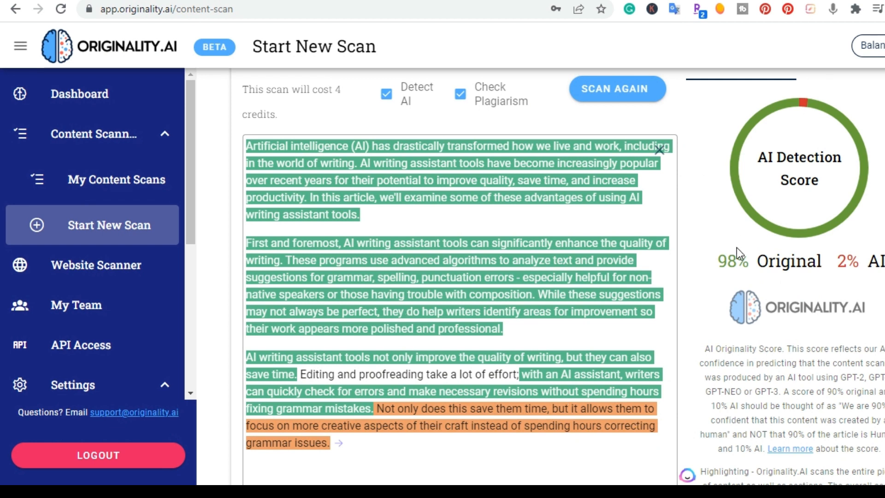
mouse_move(821, 320)
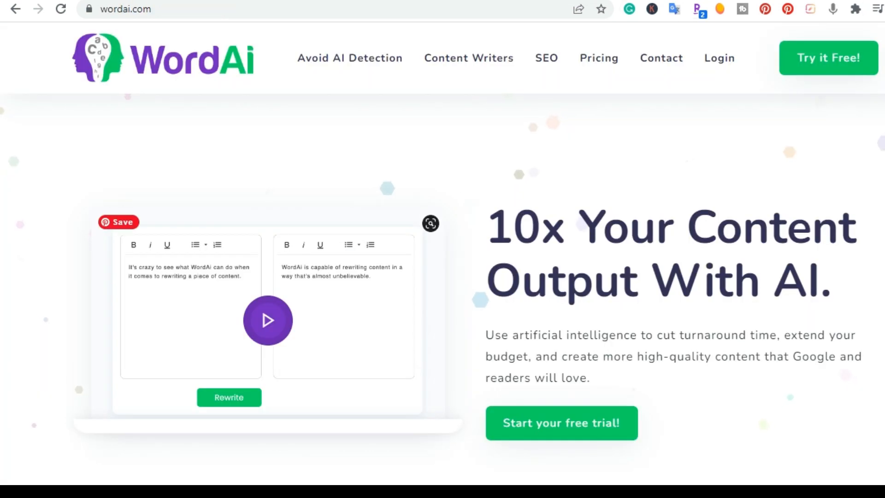
Step: Tour WordAi's Bulk Rewrite, API and Rewrite Settings pages, ending on Usage Info (611/285 words)
left_click(349, 58)
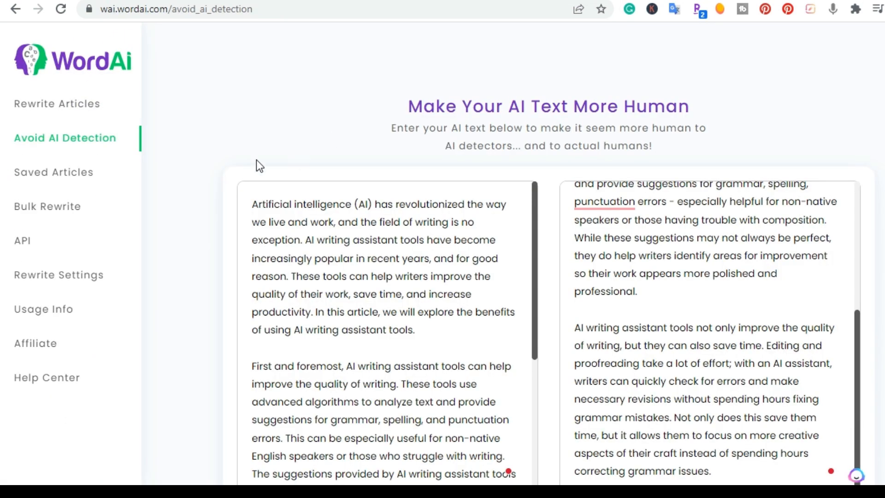
mouse_move(130, 152)
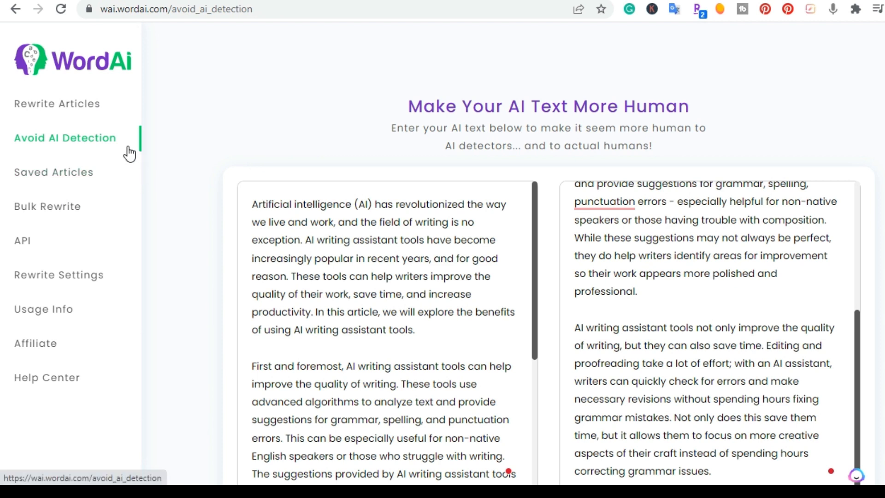
mouse_move(54, 172)
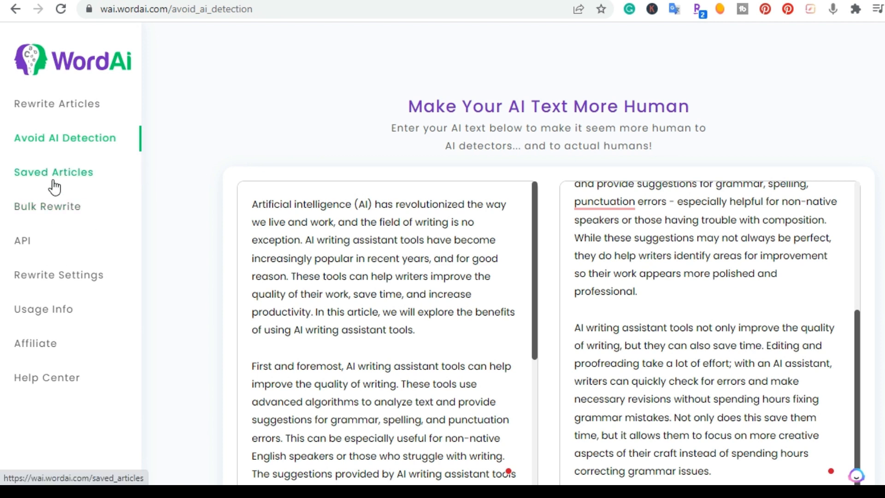
mouse_move(48, 206)
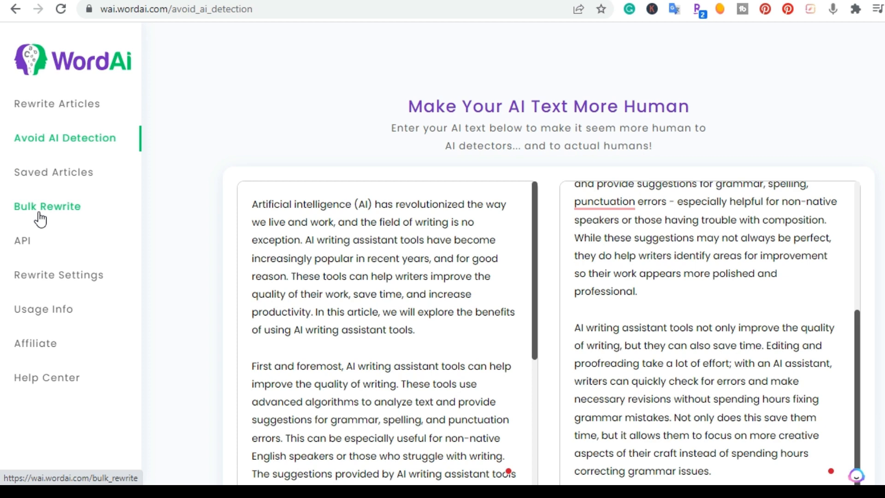
mouse_move(45, 214)
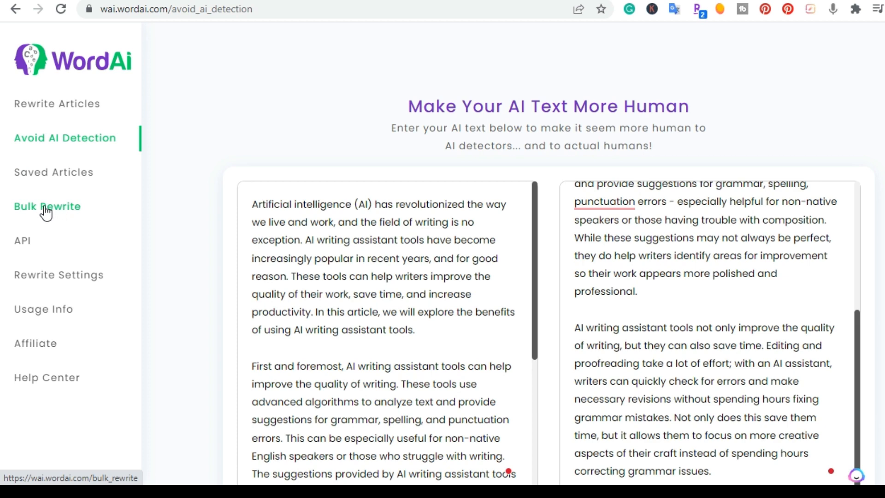
left_click(47, 206)
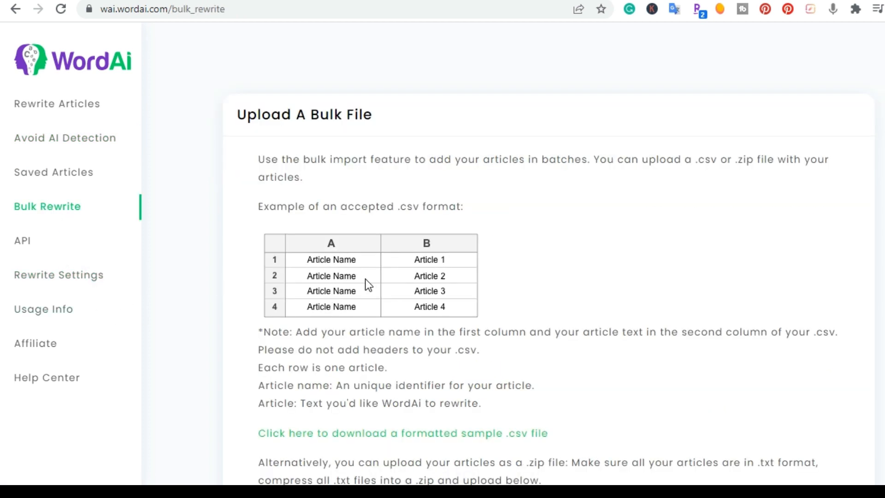
mouse_move(294, 269)
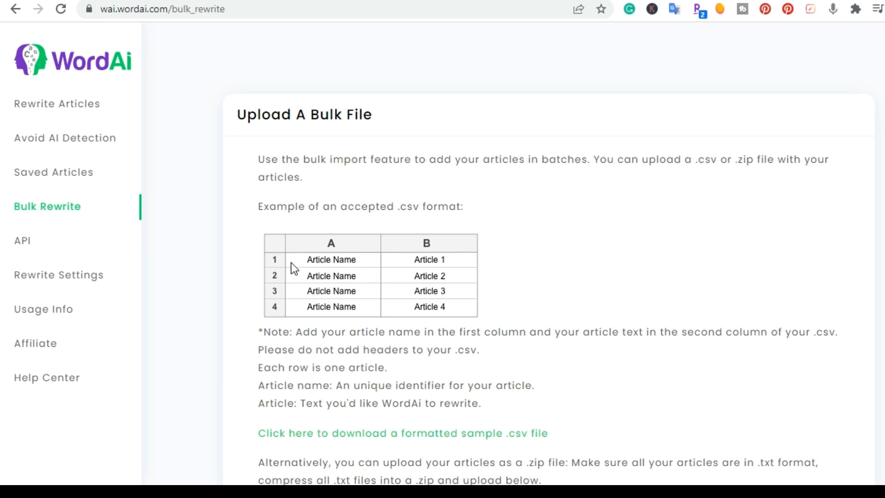
mouse_move(357, 281)
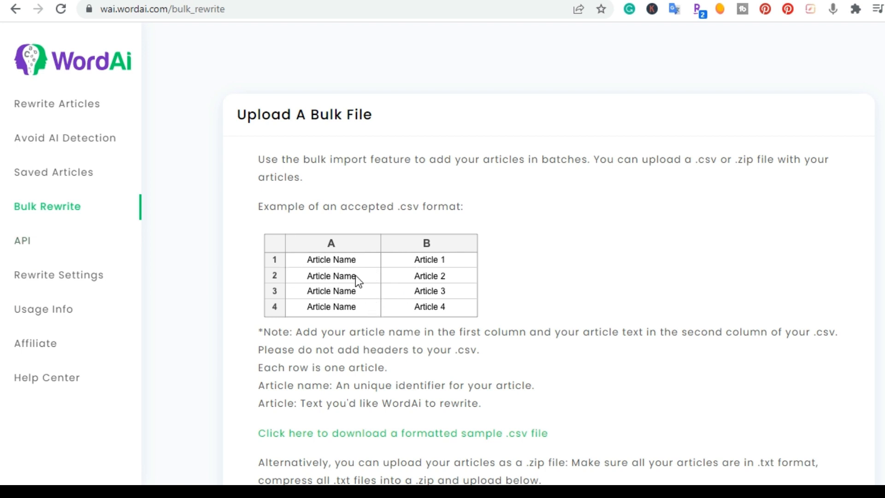
mouse_move(319, 246)
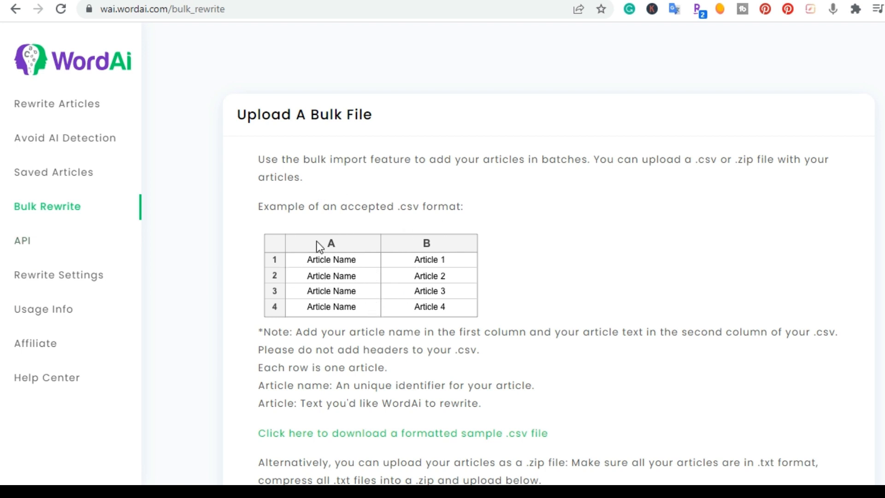
left_click(22, 240)
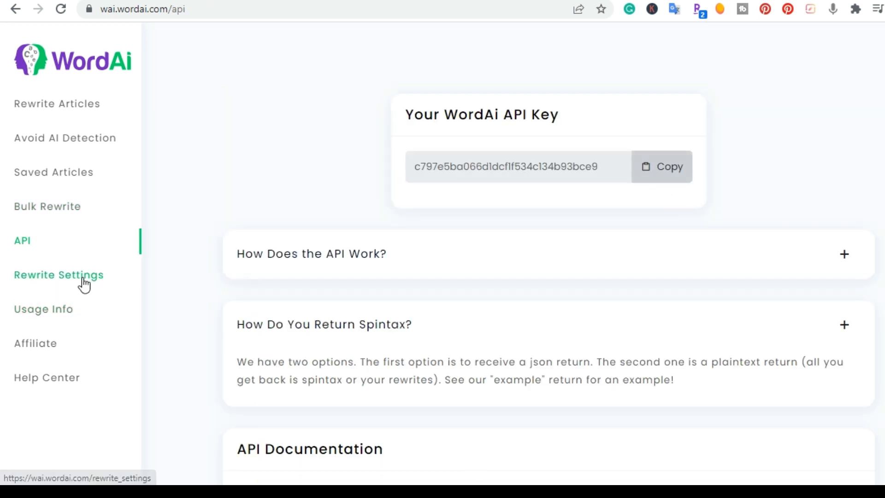
left_click(59, 275)
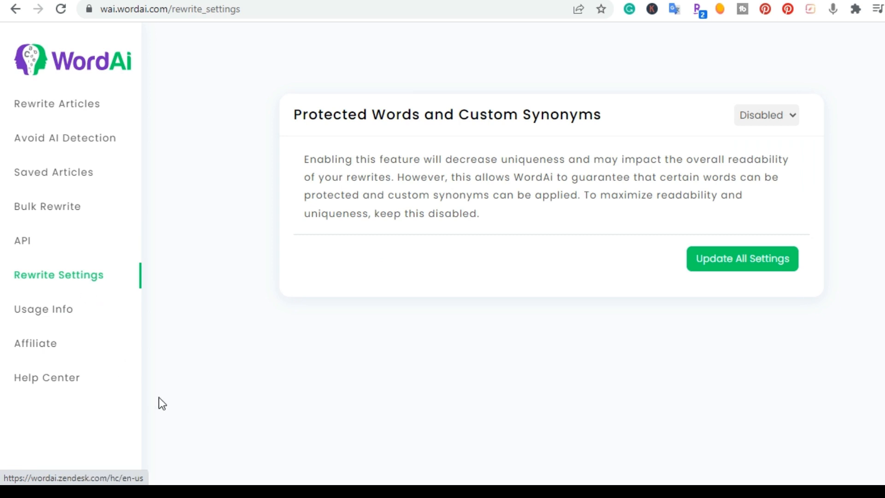
mouse_move(531, 231)
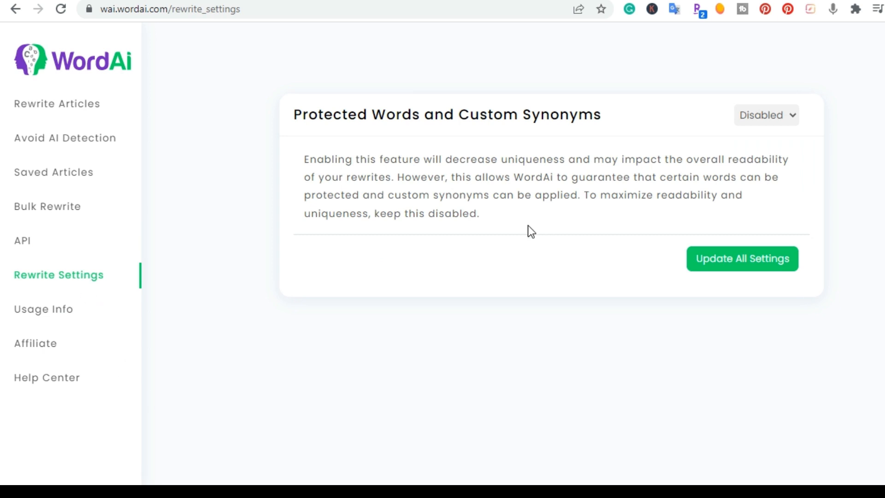
mouse_move(704, 182)
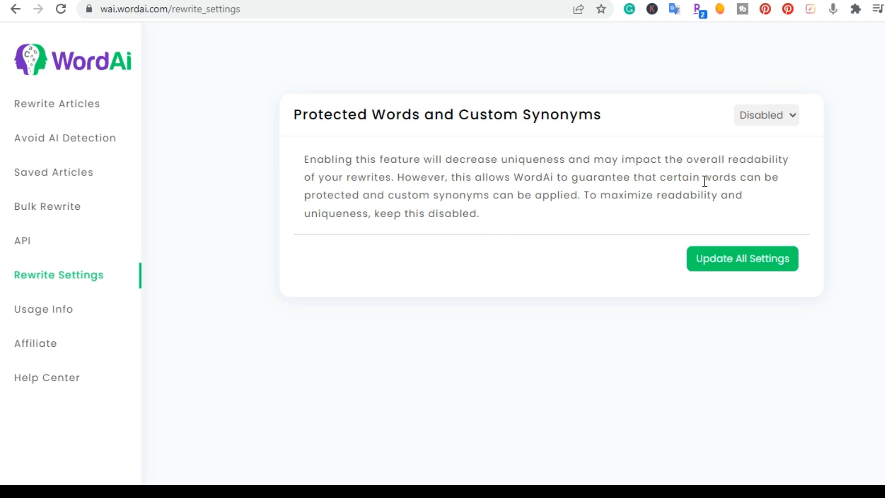
mouse_move(408, 151)
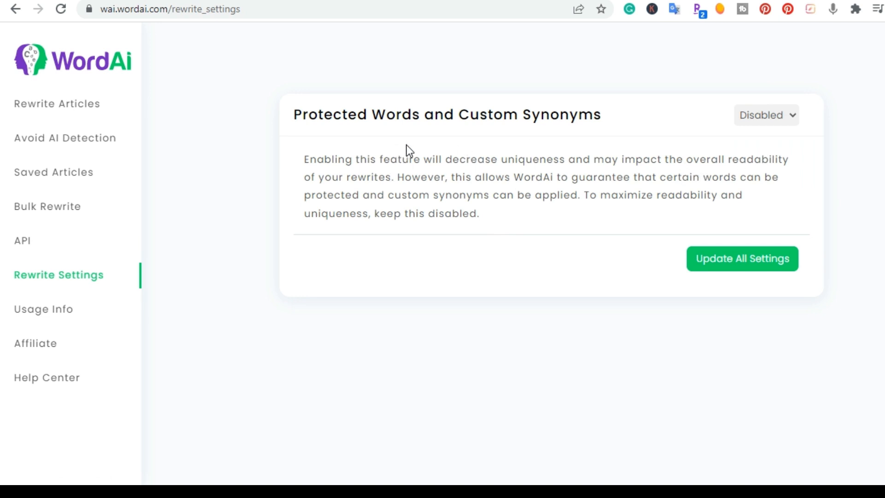
left_click(44, 309)
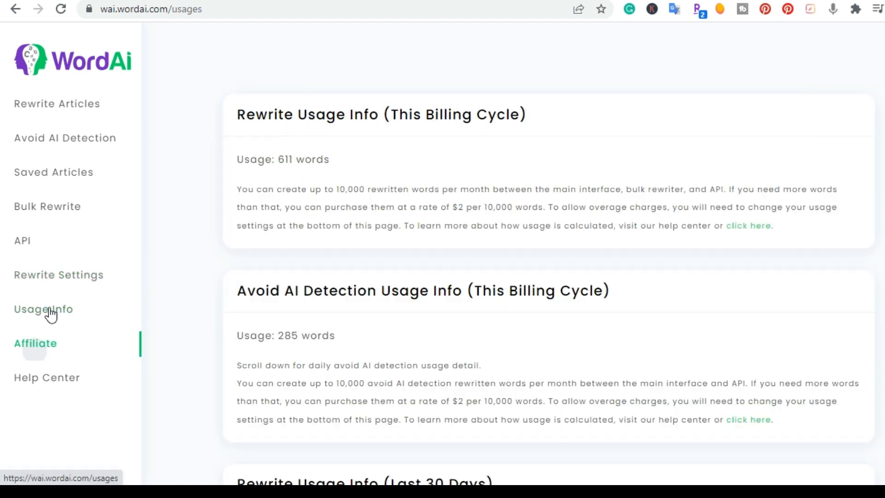
Step: Review WordAi's pricing: Monthly $57, Yearly $27/month and custom Enterprise plans
left_click(43, 309)
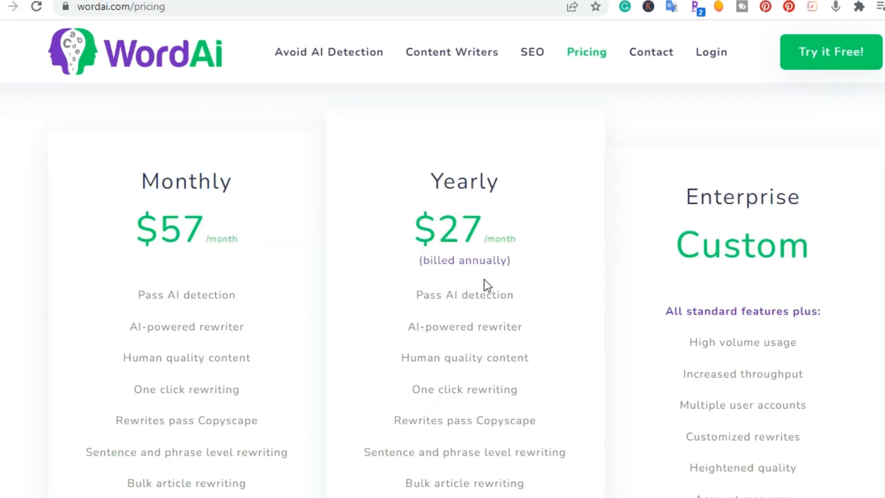
mouse_move(180, 192)
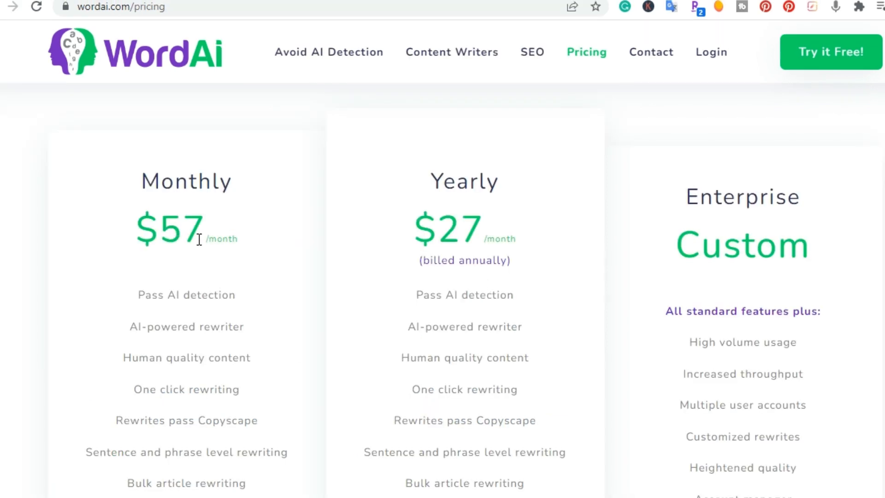
scroll("down", 3)
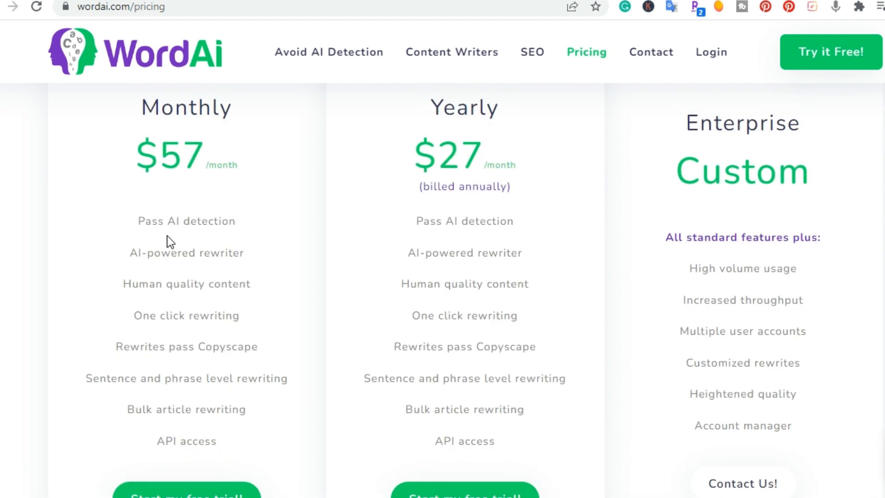
mouse_move(92, 259)
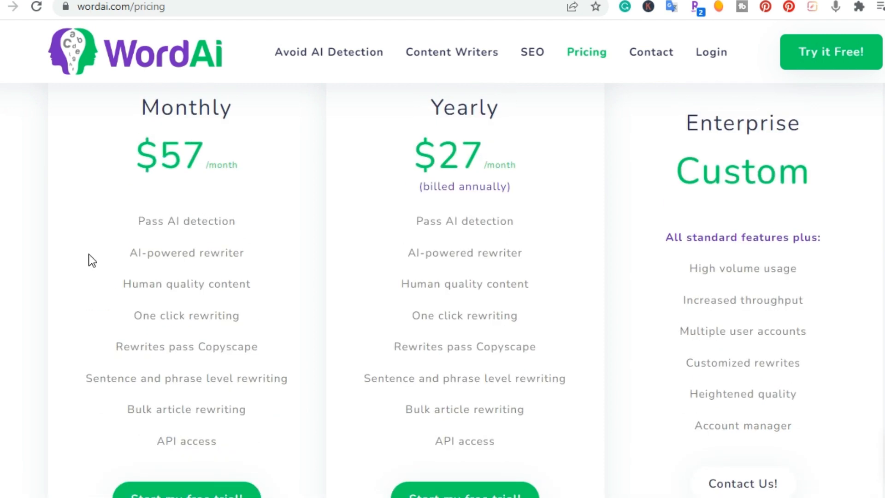
mouse_move(234, 309)
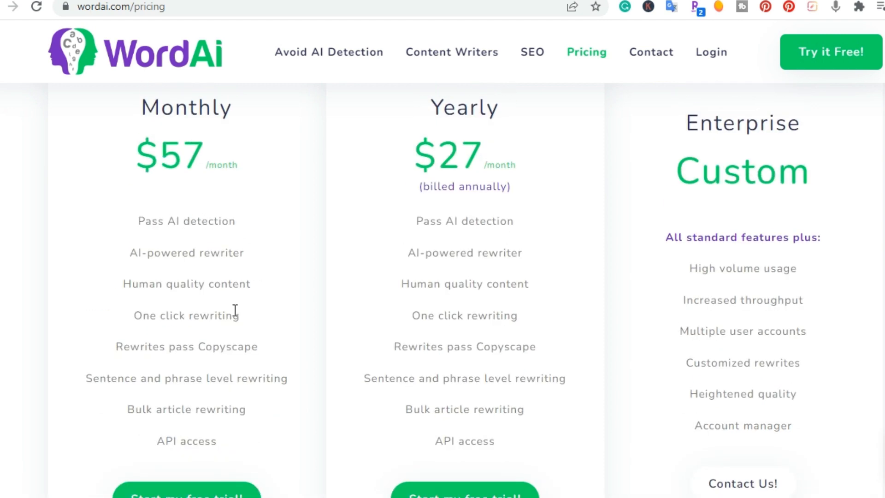
scroll("down", 3)
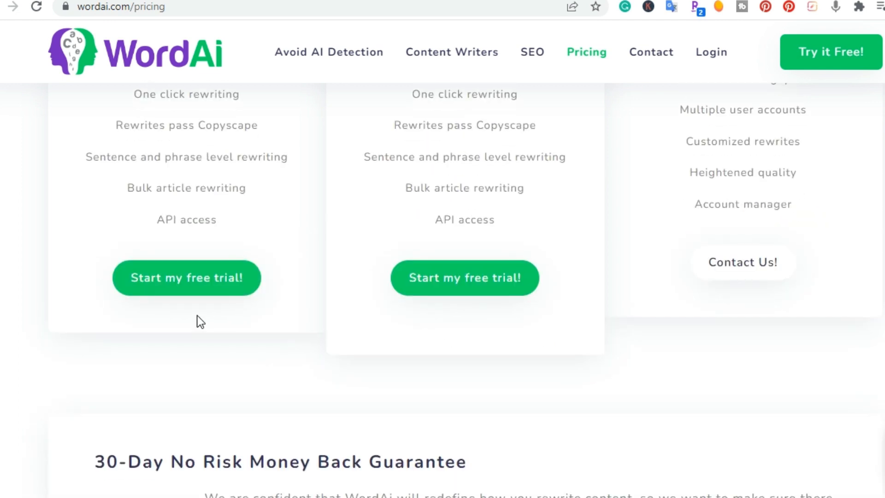
scroll("down", 3)
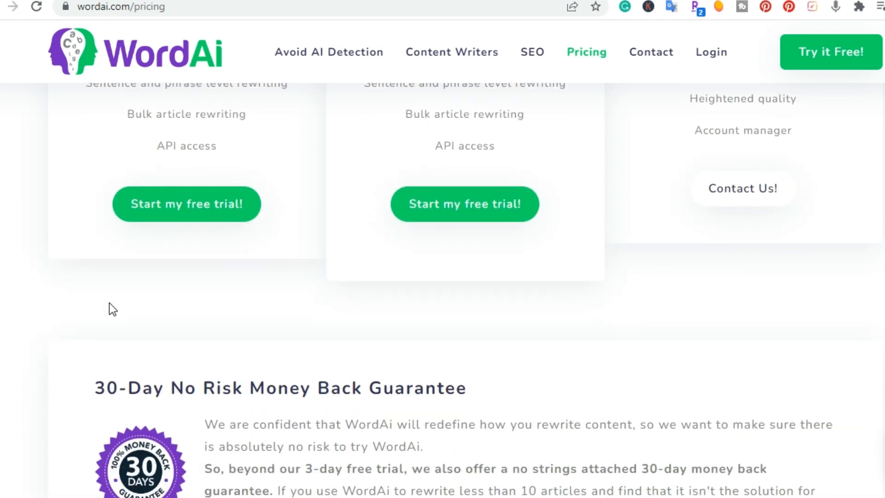
scroll("up", 3)
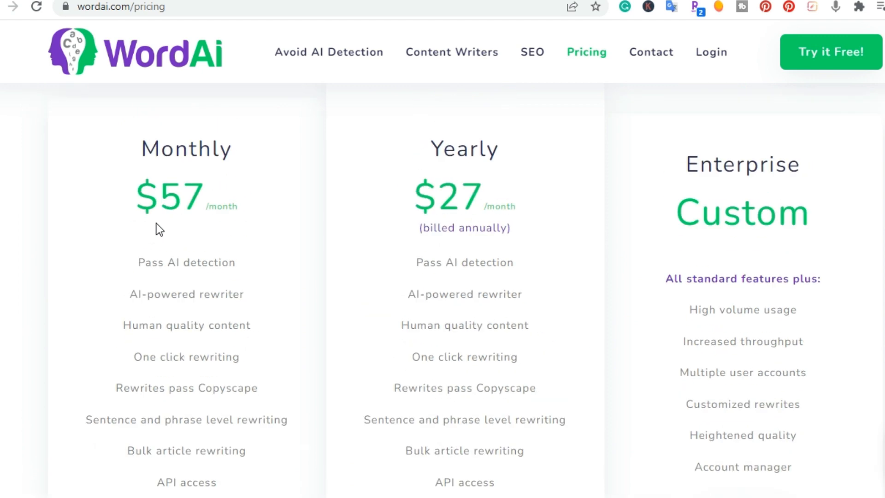
scroll("down", 3)
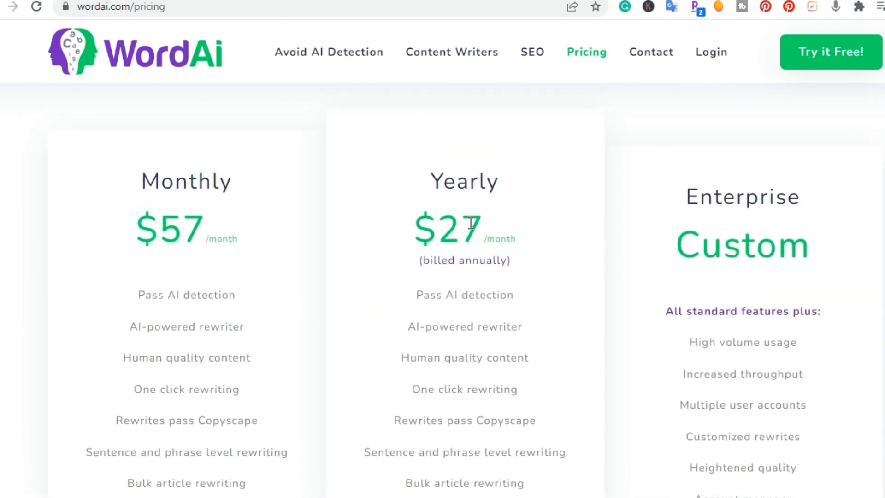
scroll("down", 3)
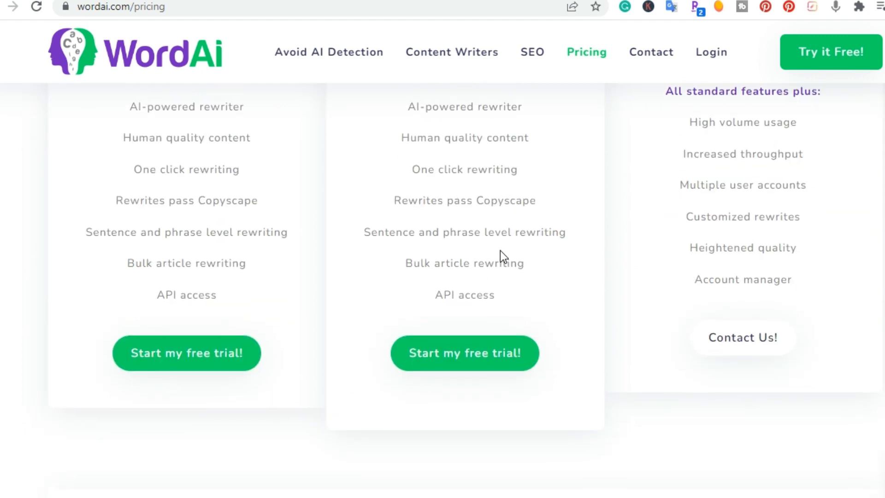
scroll("up", 3)
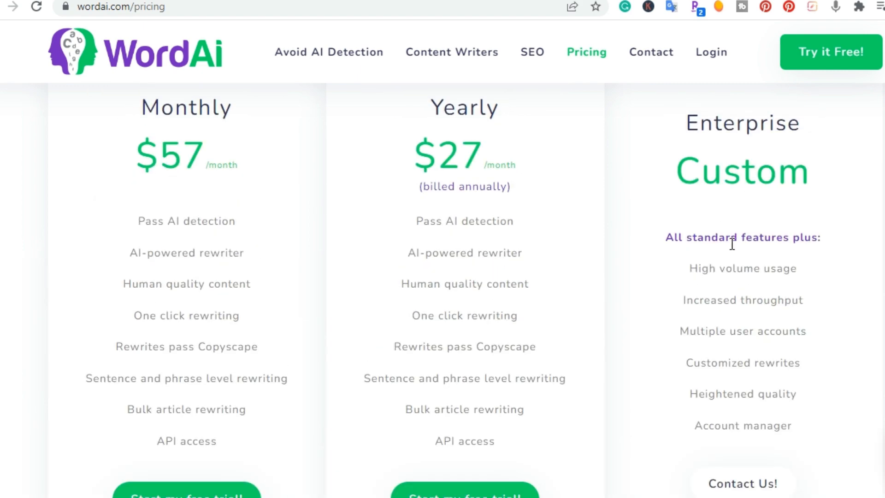
scroll("down", 3)
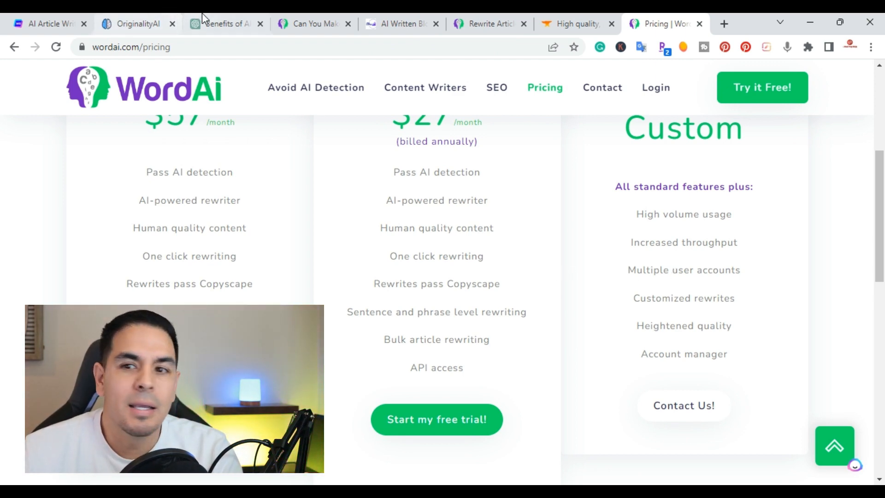
Step: Glance at the ChatGPT article tab, then return to WordAi's empty Rewrite Articles page
left_click(224, 24)
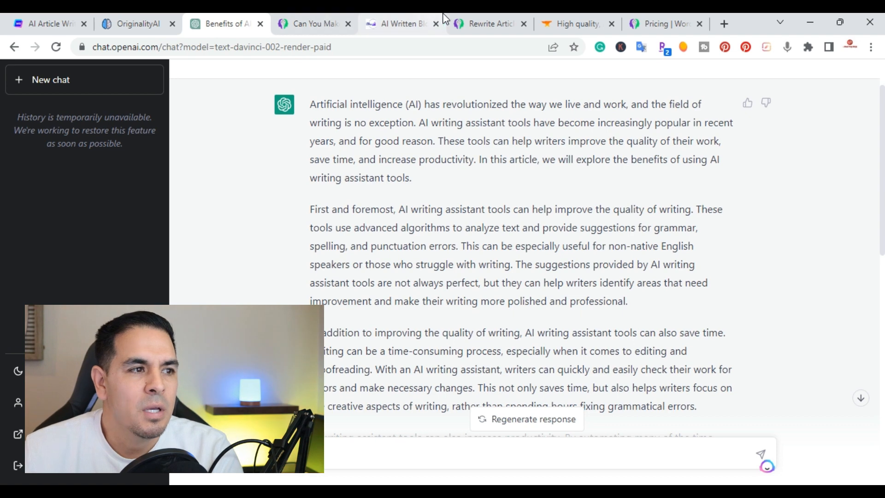
left_click(486, 23)
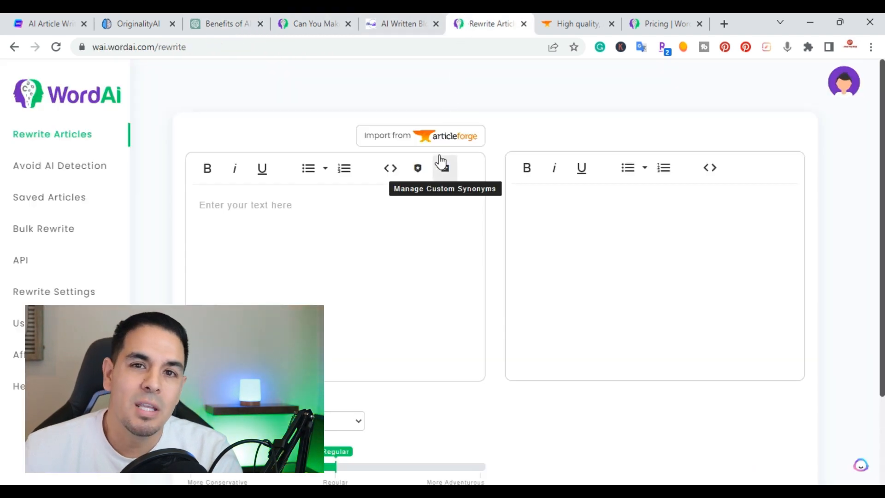